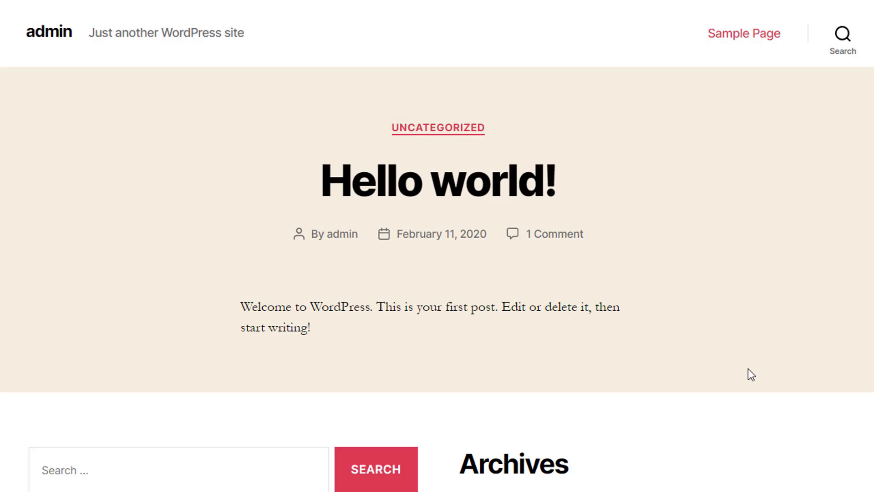
mouse_move(701, 351)
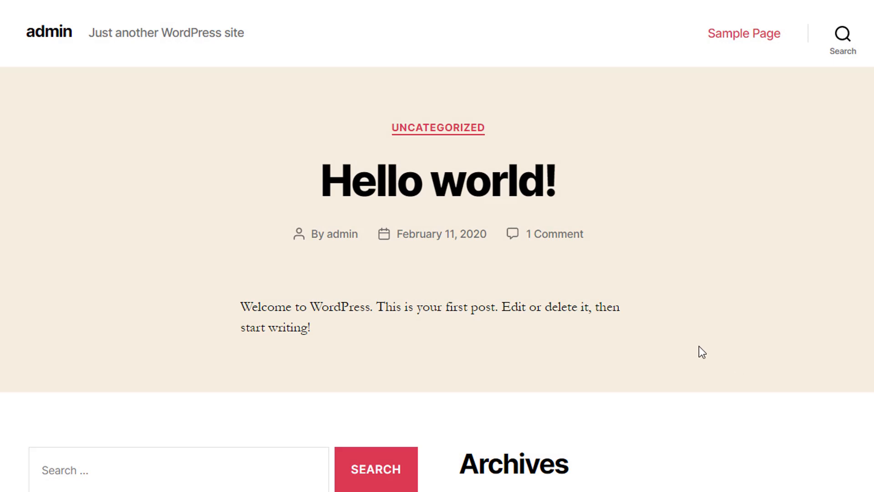
mouse_move(564, 279)
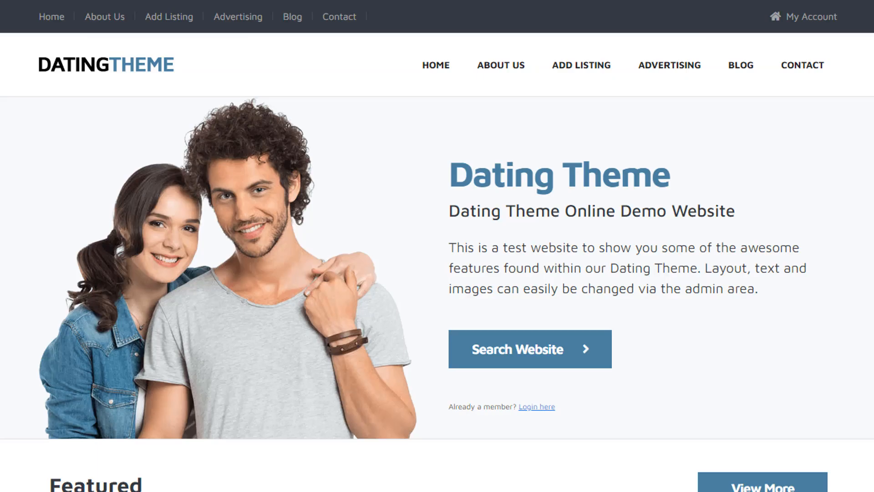
mouse_move(539, 162)
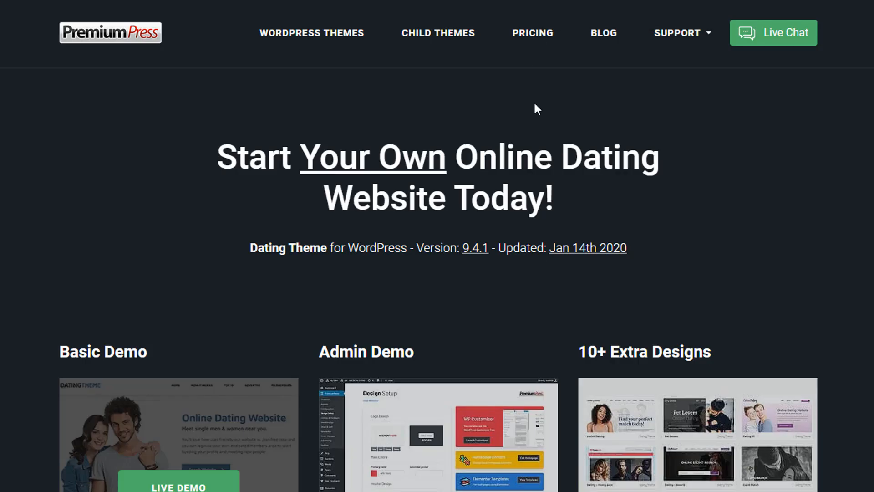
mouse_move(673, 208)
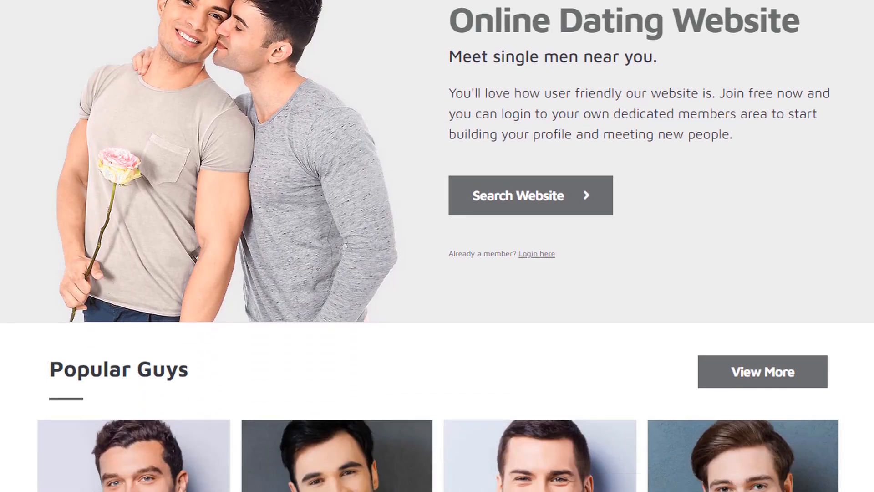
scroll(down, 3)
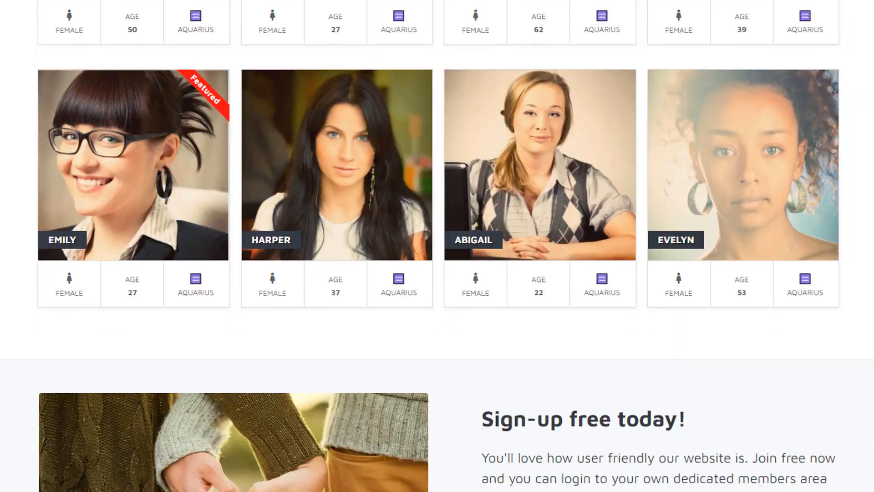
scroll(up, 3)
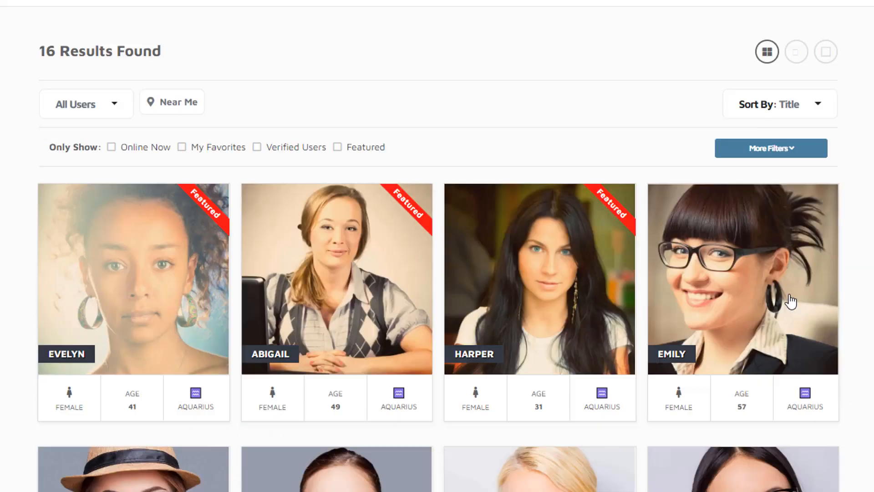
scroll(down, 3)
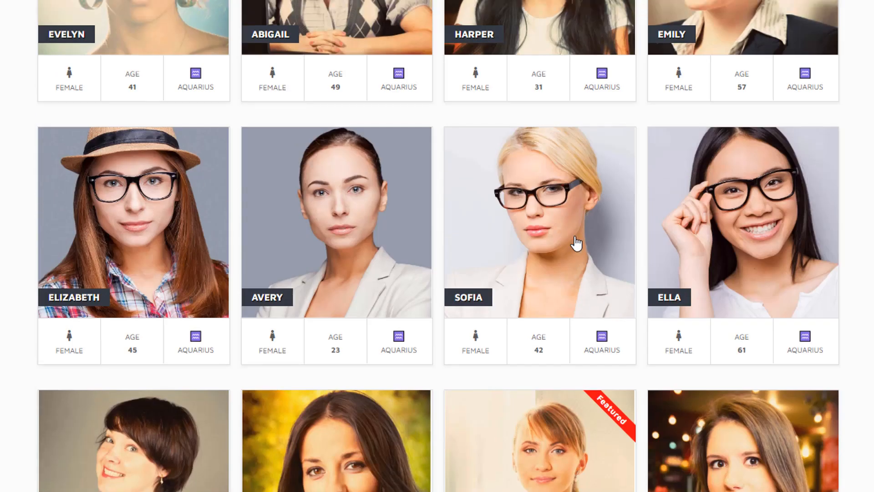
click(538, 221)
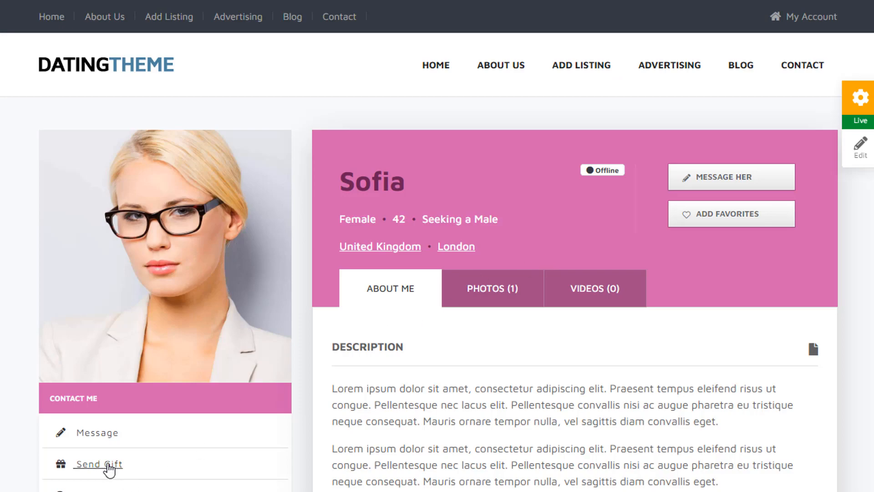
click(98, 464)
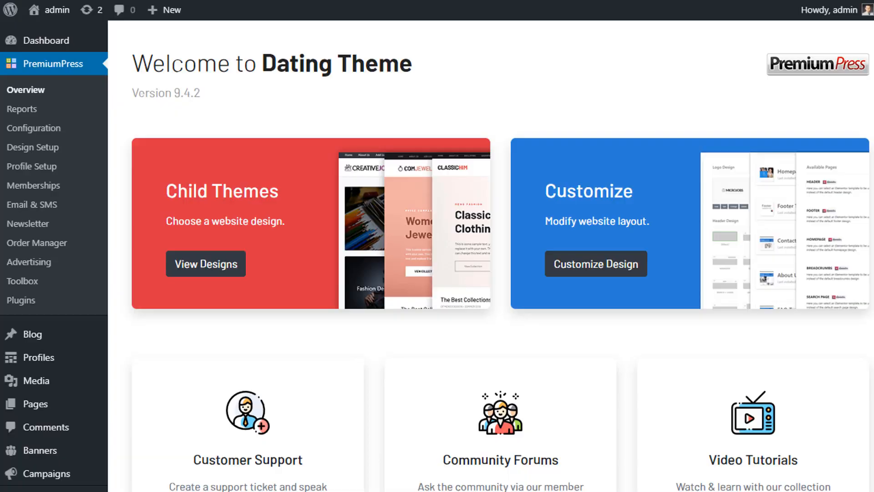
Review the Design Setup sections and edit the homepage with Elementor Templates.
click(33, 147)
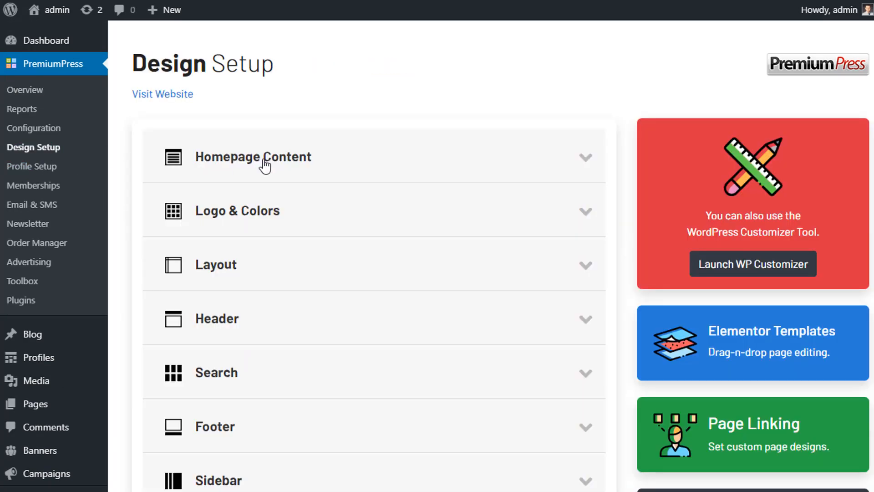
scroll(down, 3)
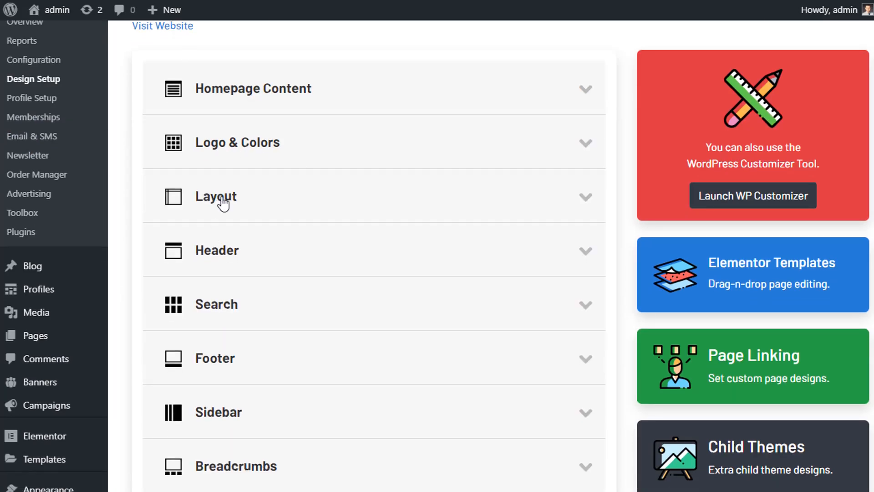
scroll(up, 3)
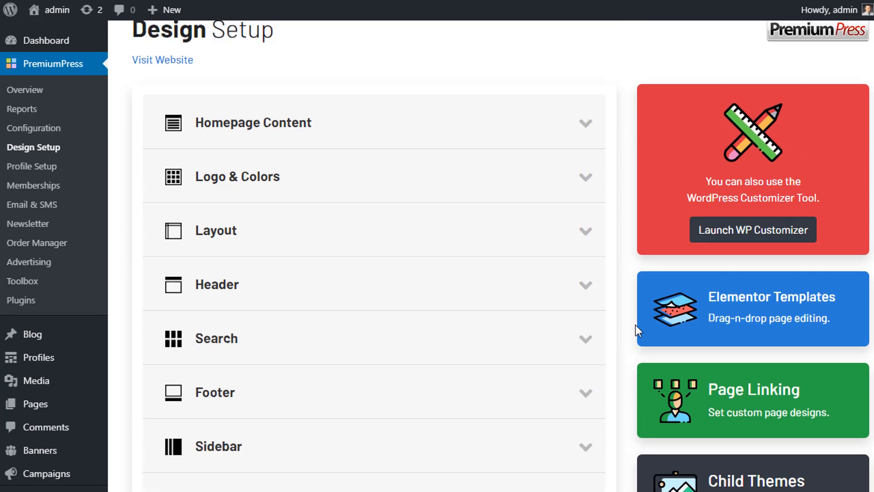
click(750, 309)
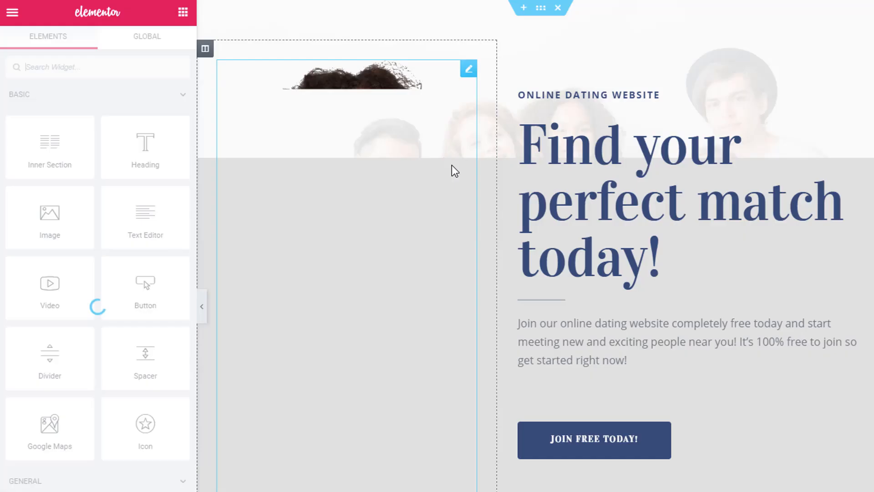
Select the hero heading, then rewrite the Featured Members heading as 'Cool Hey!'.
click(624, 200)
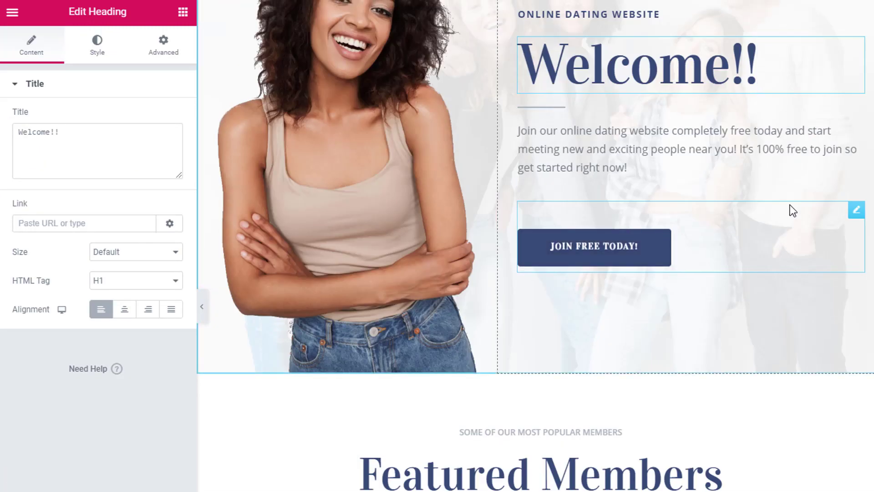
scroll(down, 3)
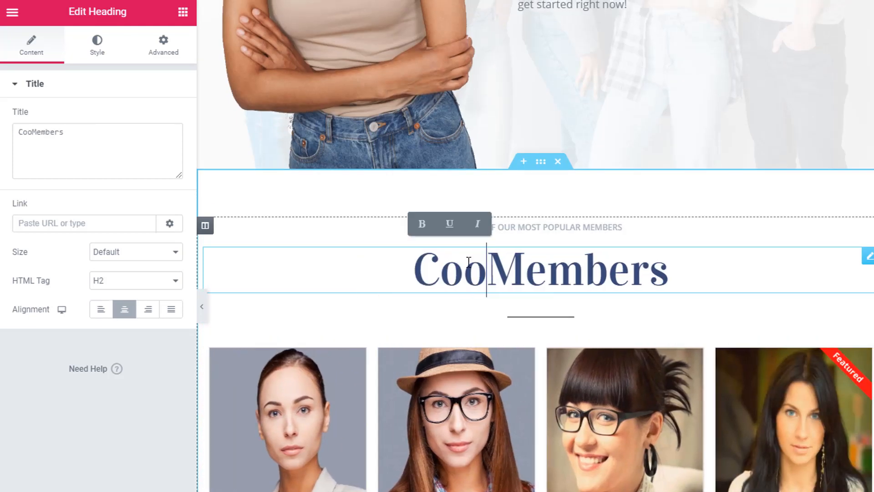
text(Cool Hey!)
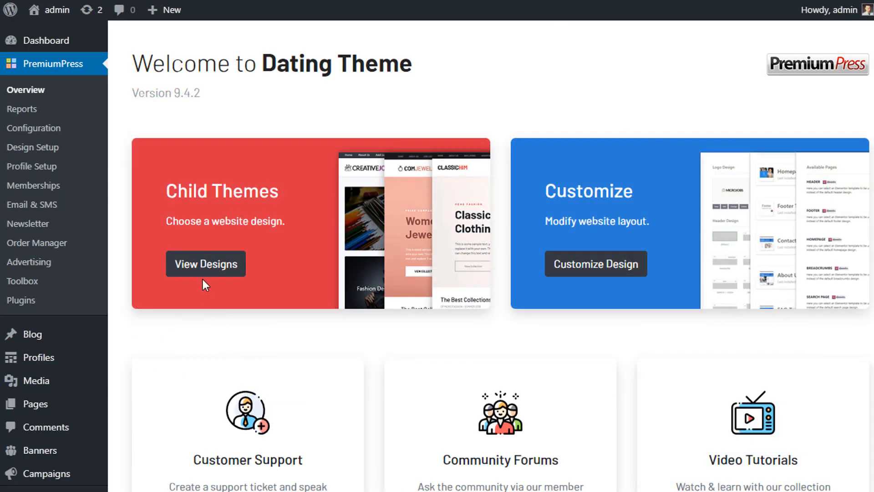
Browse the child theme designs gallery and preview a few themes.
click(205, 263)
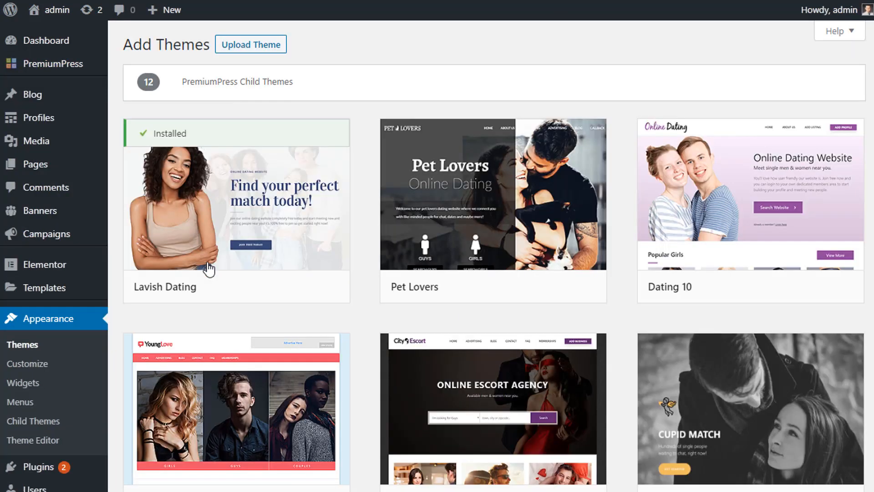
scroll(down, 3)
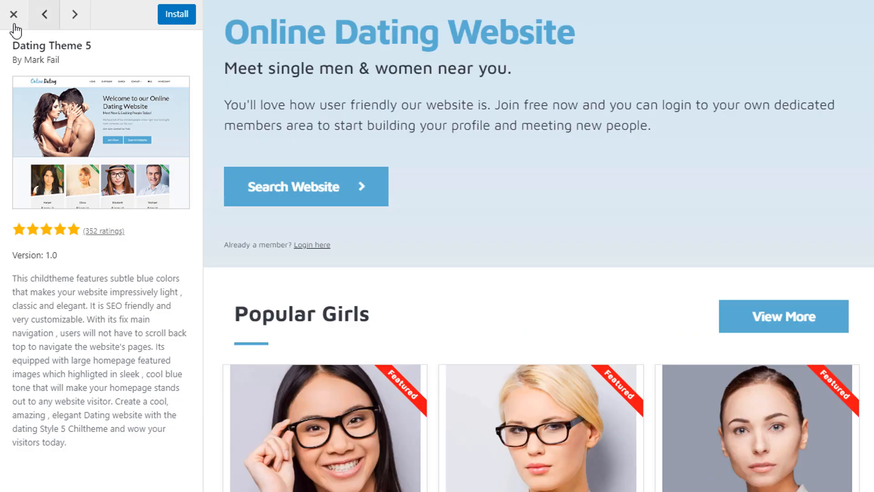
click(74, 14)
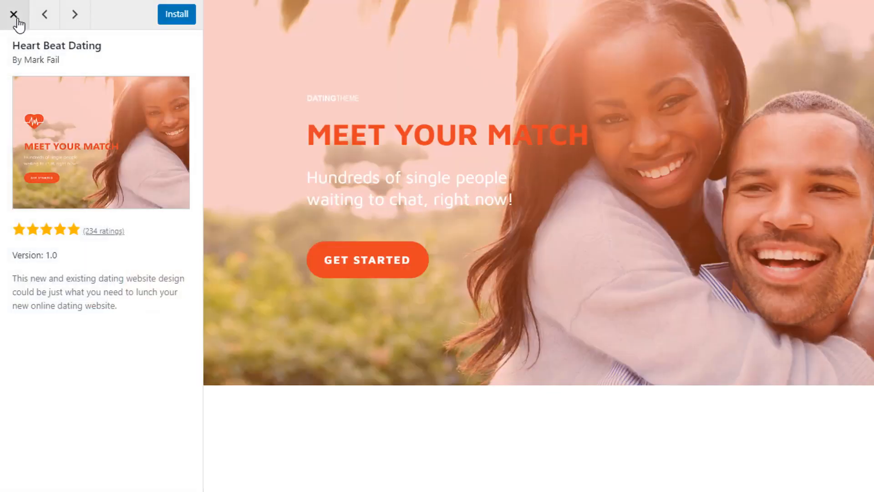
click(12, 14)
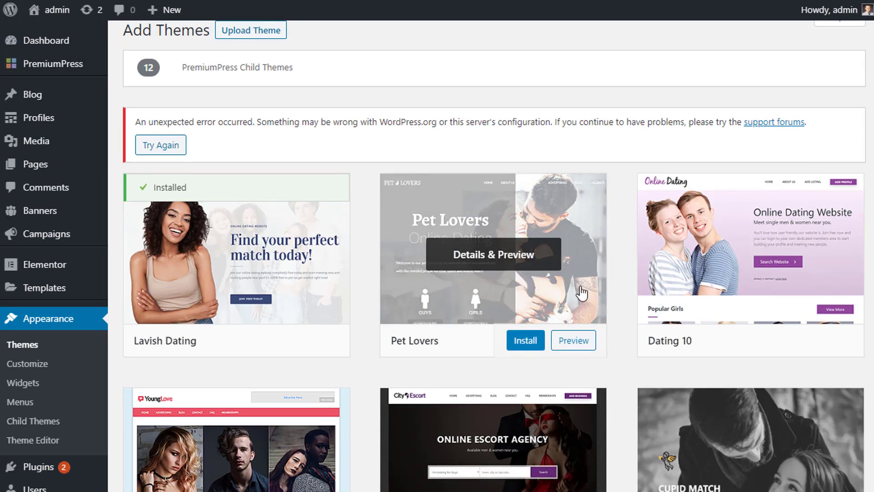
click(235, 440)
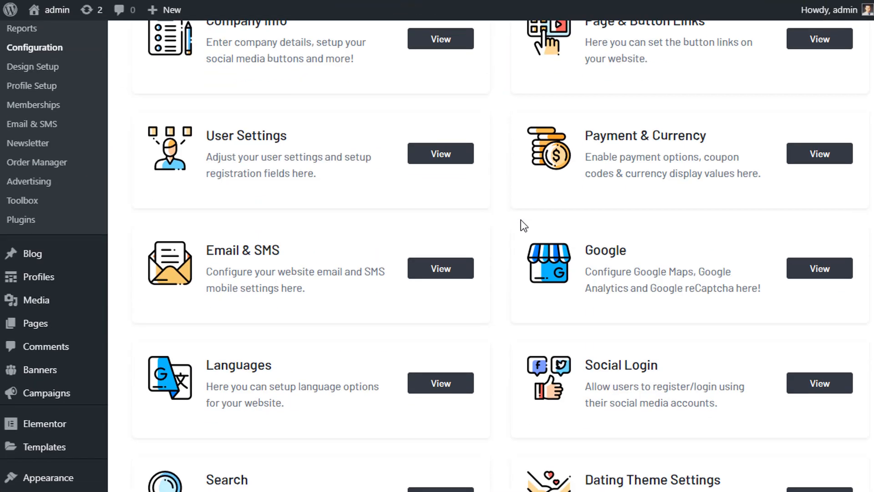
Browse Profile Setup and Membership settings, and switch on the Welcome Email.
scroll(up, 3)
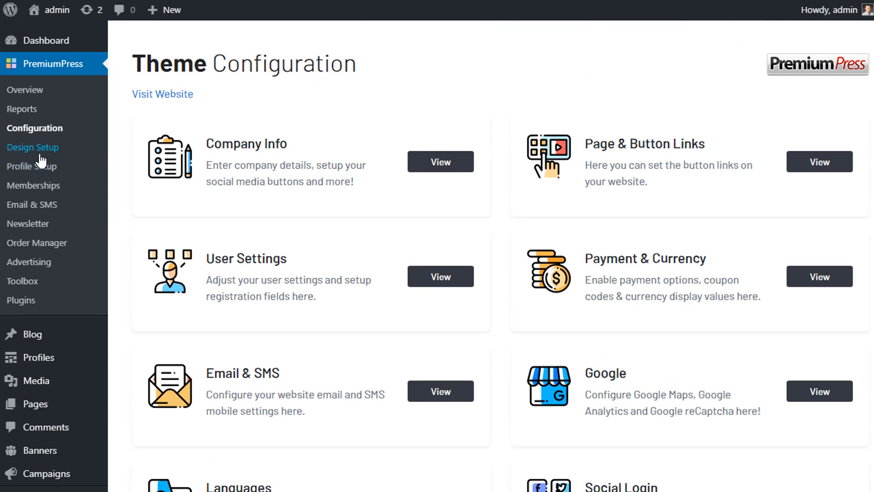
click(33, 167)
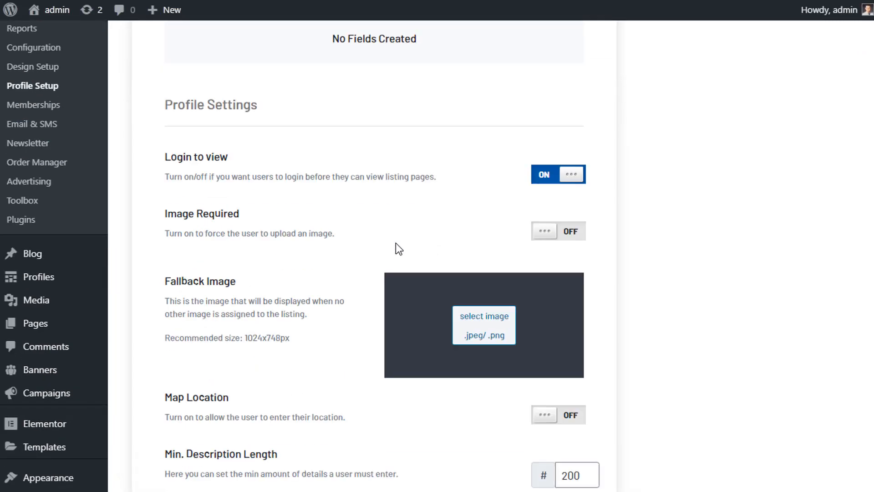
scroll(up, 3)
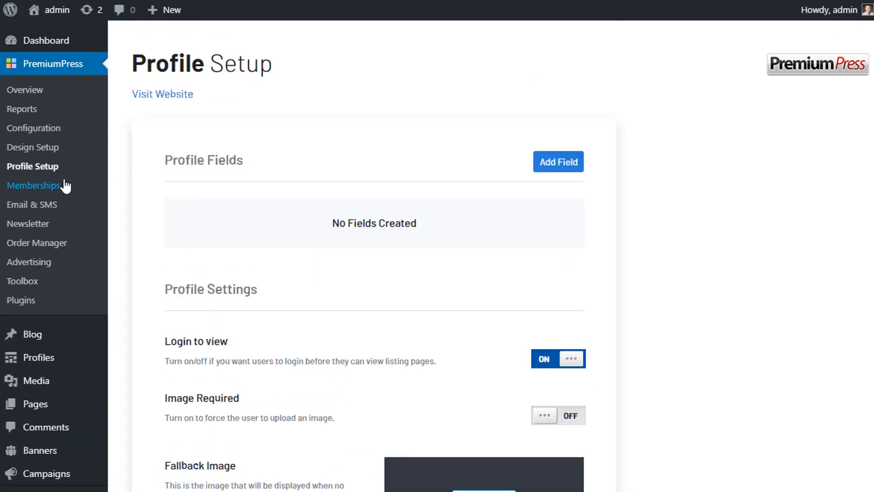
click(34, 185)
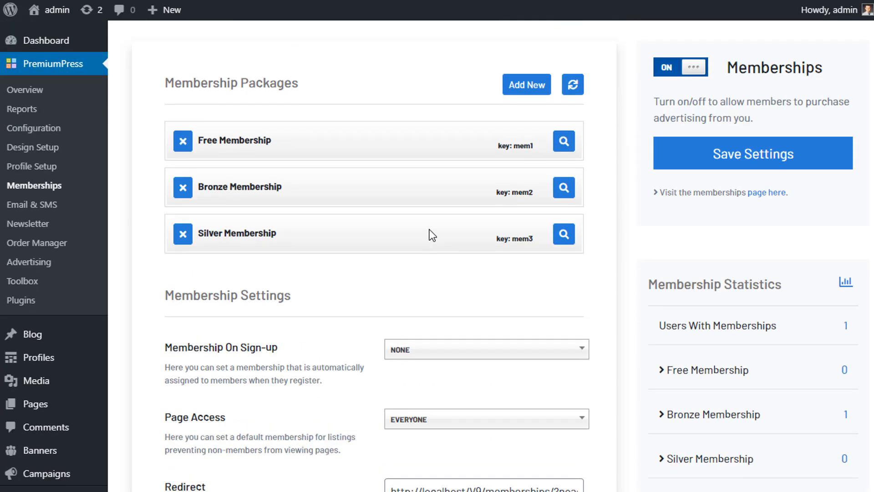
click(32, 204)
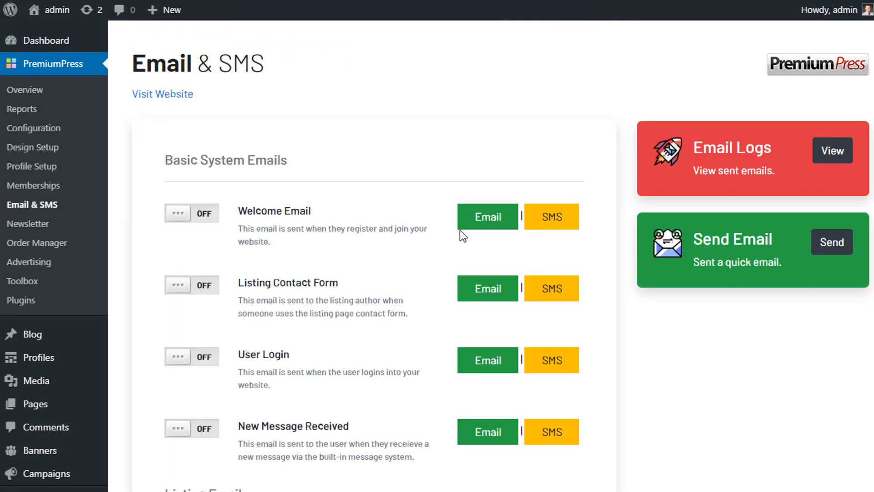
mouse_move(231, 217)
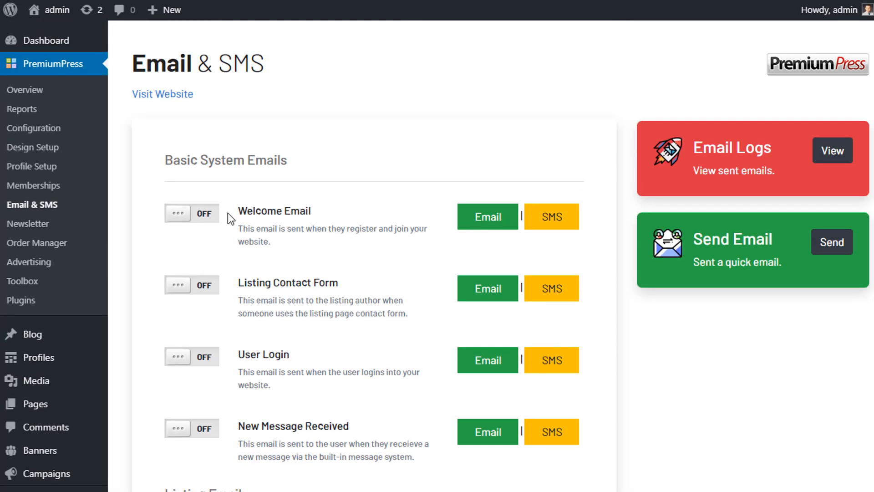
click(191, 214)
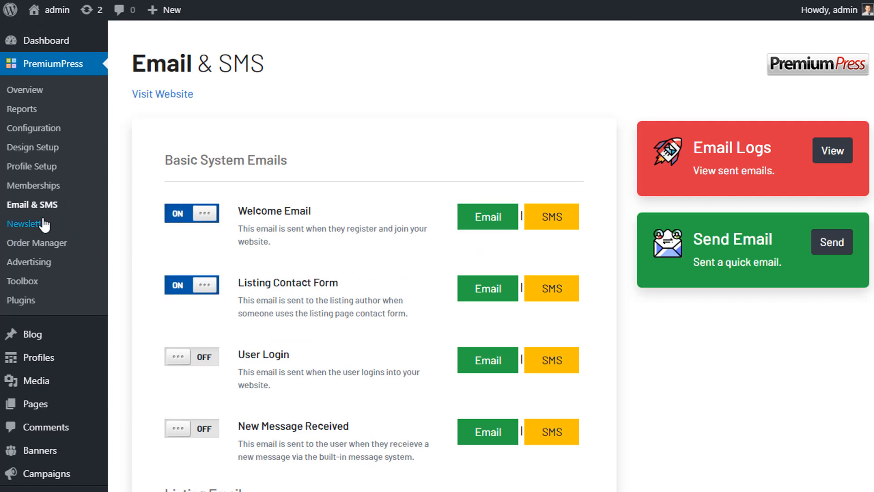
Look through the Newsletter, Advertising, Toolbox and Plugins pages.
click(38, 242)
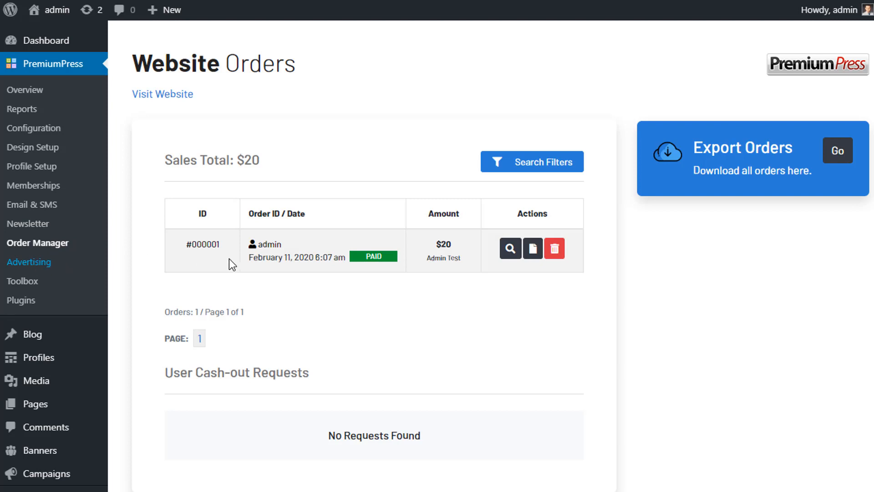
click(29, 262)
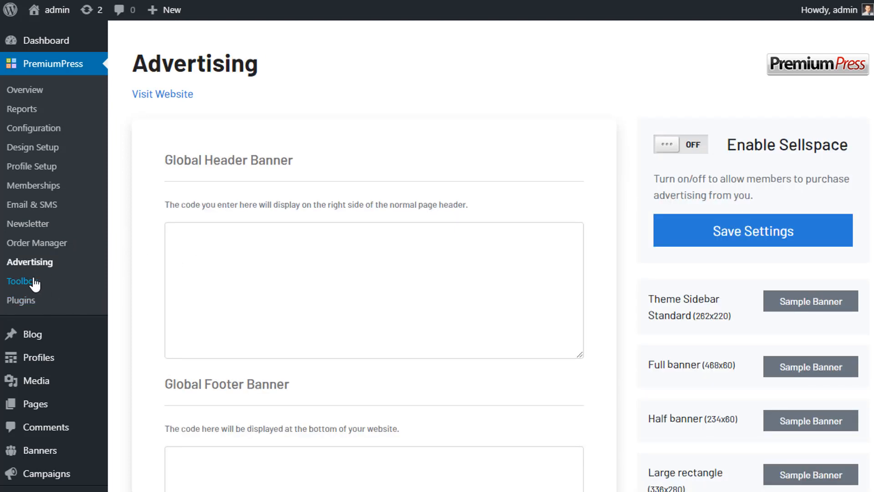
click(23, 281)
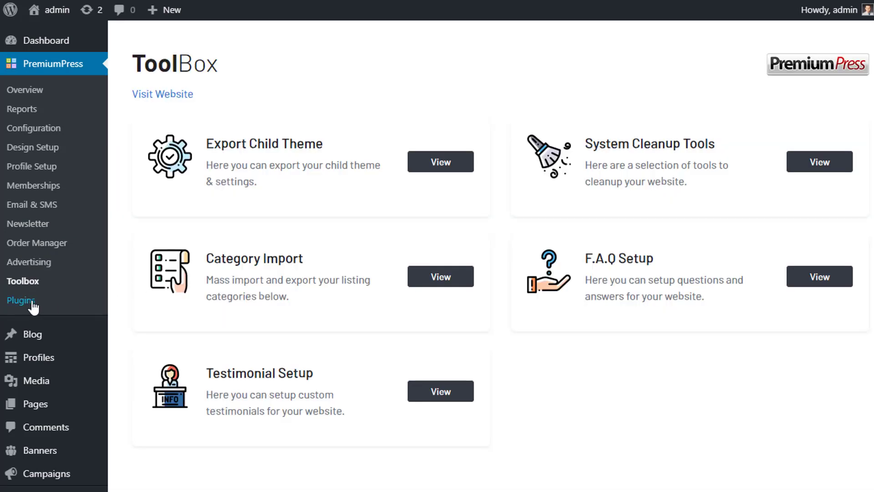
click(22, 300)
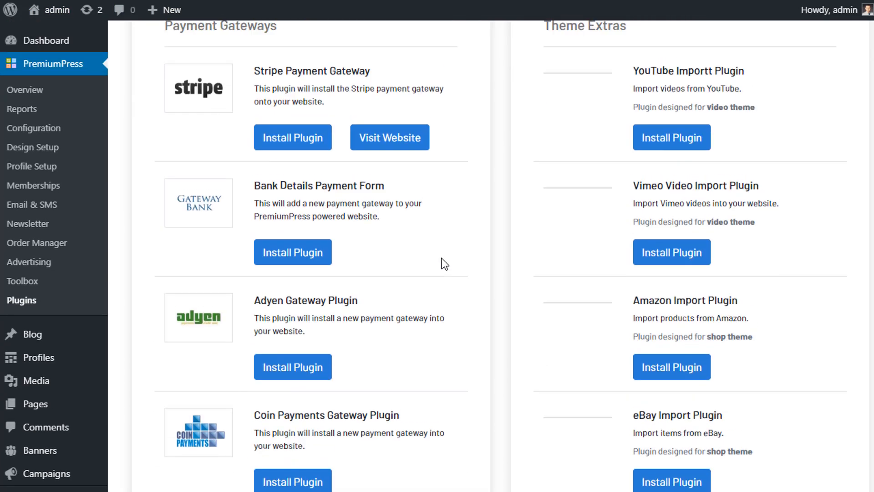
scroll(up, 3)
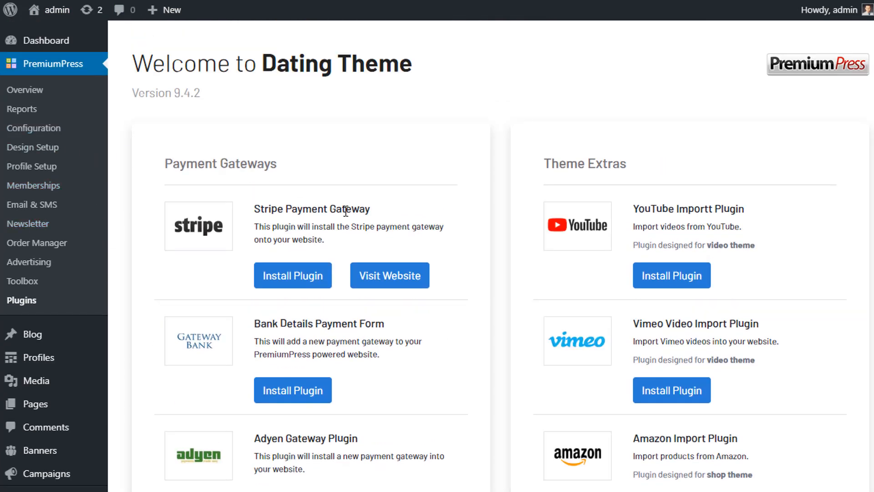
mouse_move(25, 90)
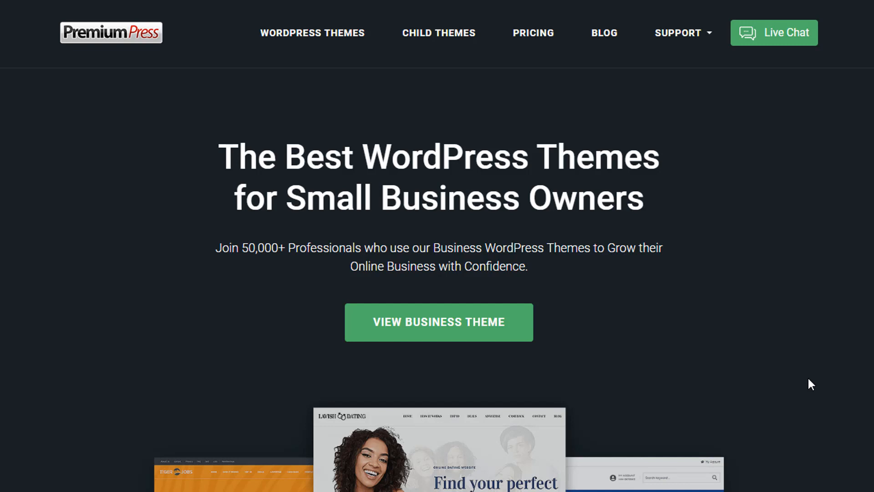
mouse_move(722, 272)
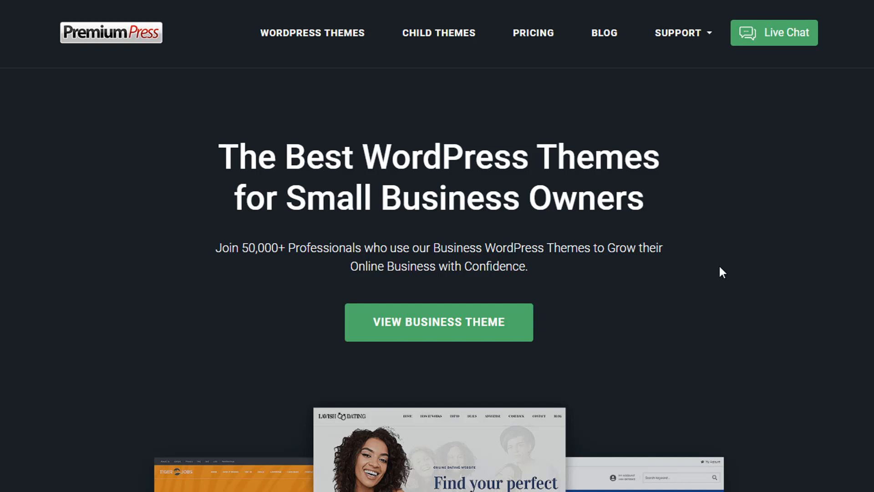
mouse_move(715, 254)
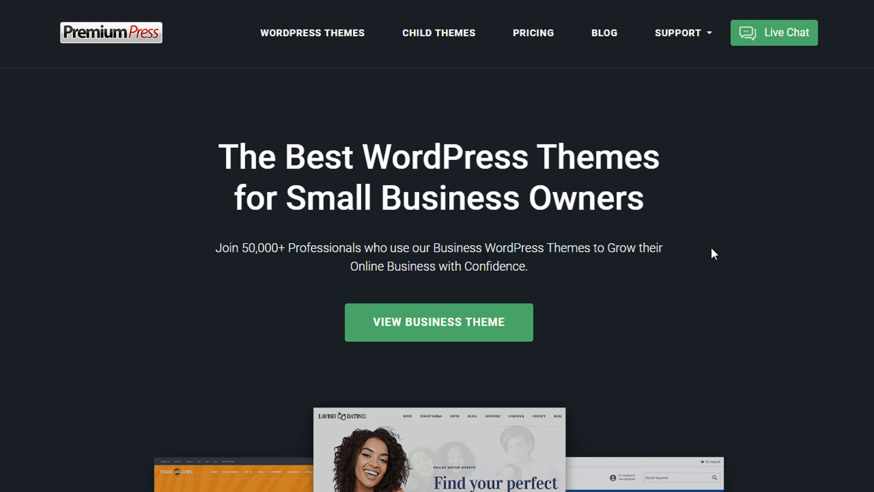
Go to the PremiumPress website homepage about themes for small business owners.
click(678, 33)
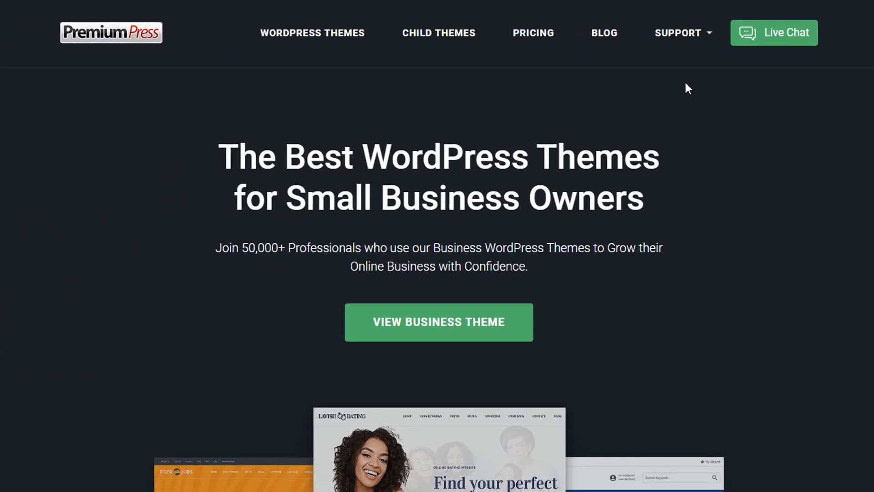
mouse_move(669, 91)
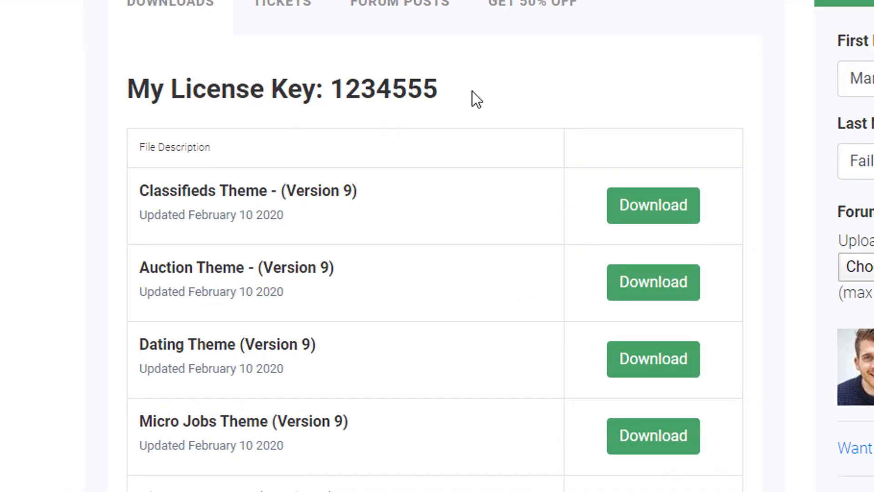
Scroll the PremiumPress account downloads page with the license key and Dating Theme files.
scroll(down, 3)
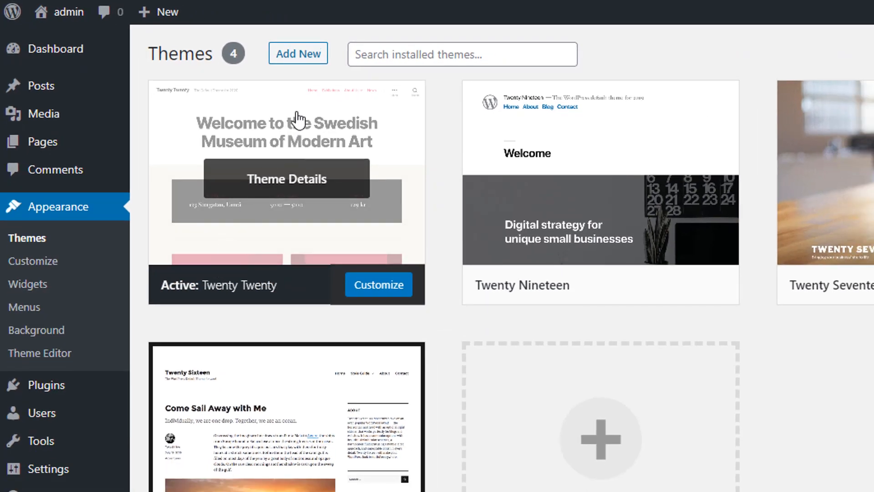
Select DA9.zip in the Add New theme upload form.
click(298, 53)
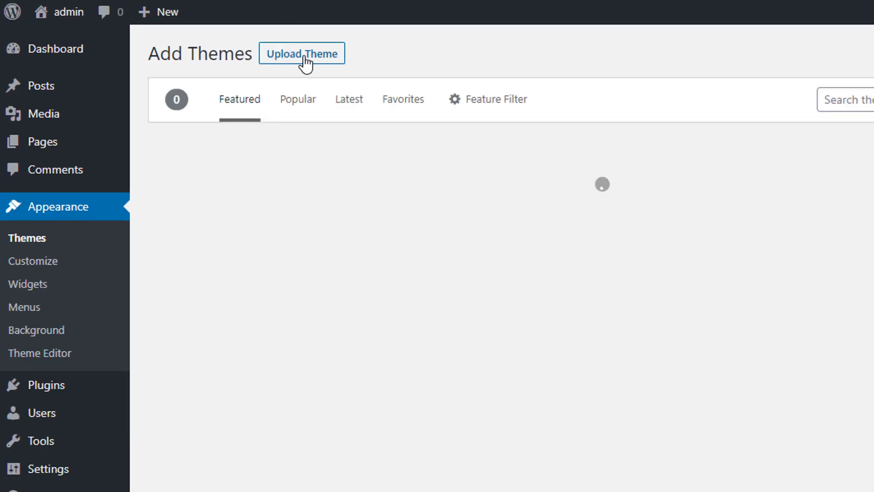
click(301, 53)
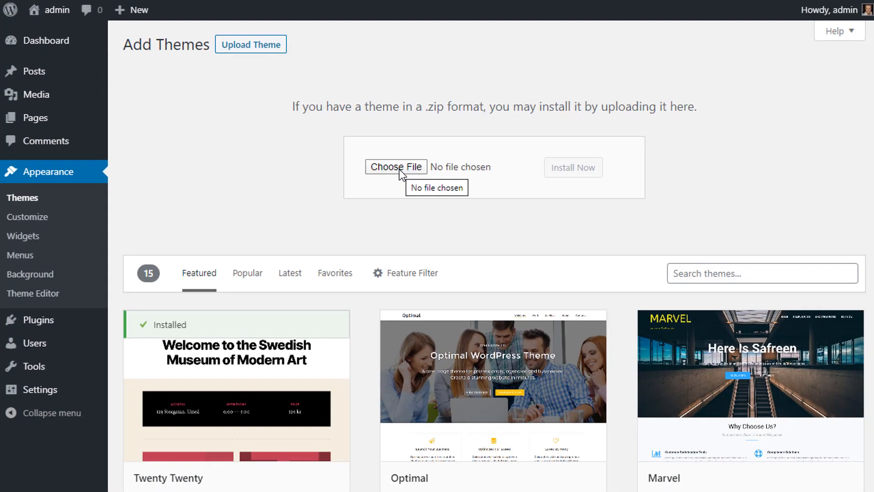
click(396, 167)
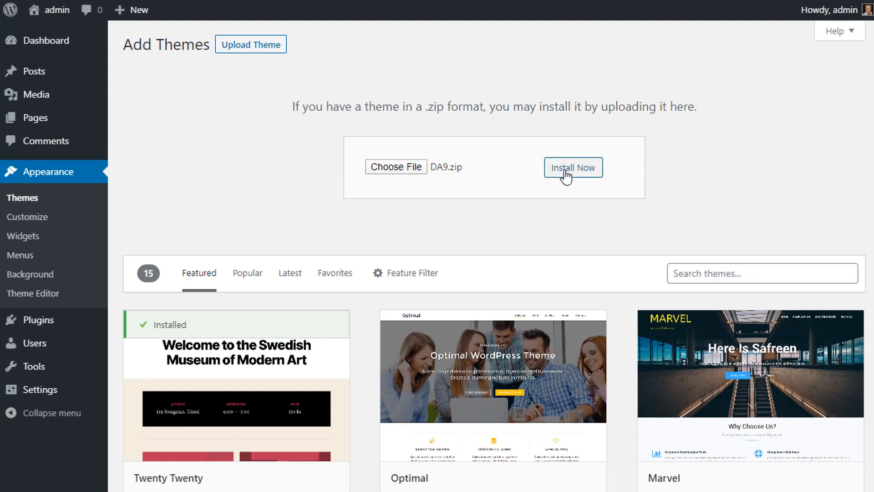
Install and activate the uploaded DA9 theme.
click(572, 167)
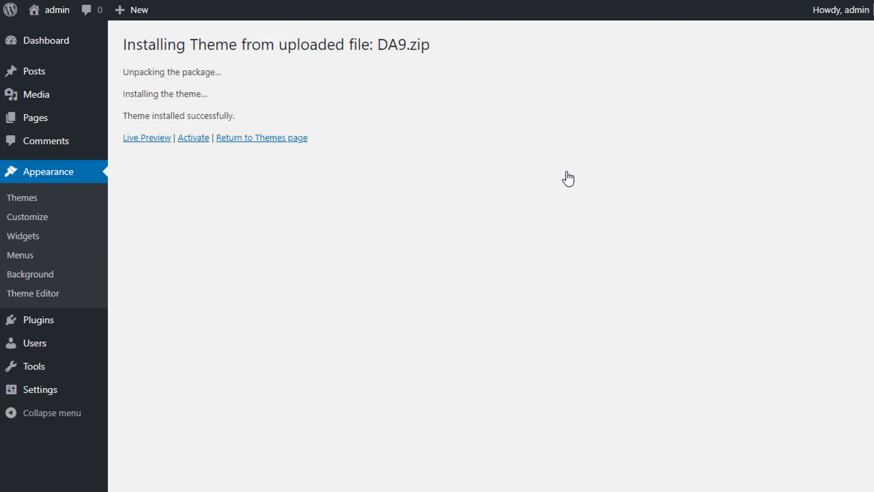
mouse_move(208, 186)
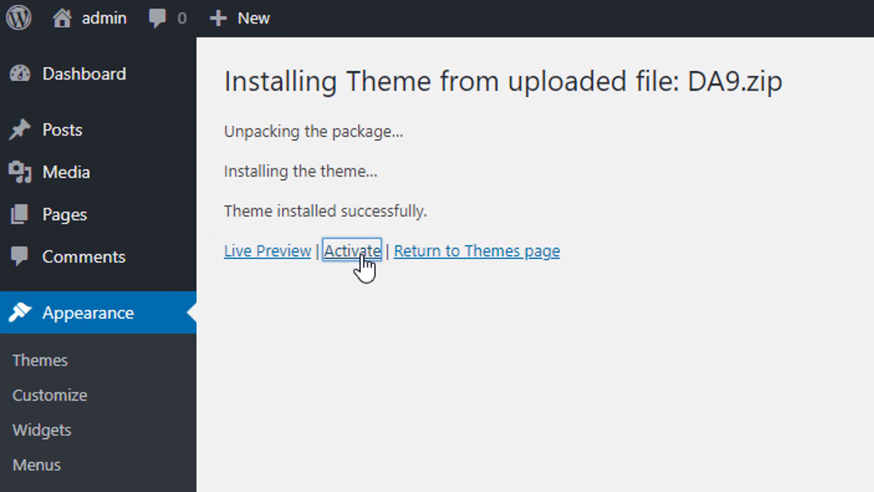
click(351, 250)
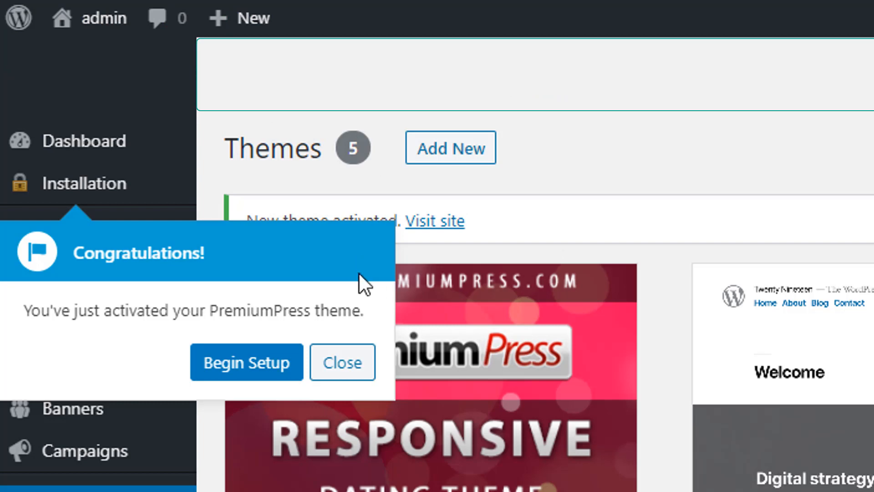
click(246, 362)
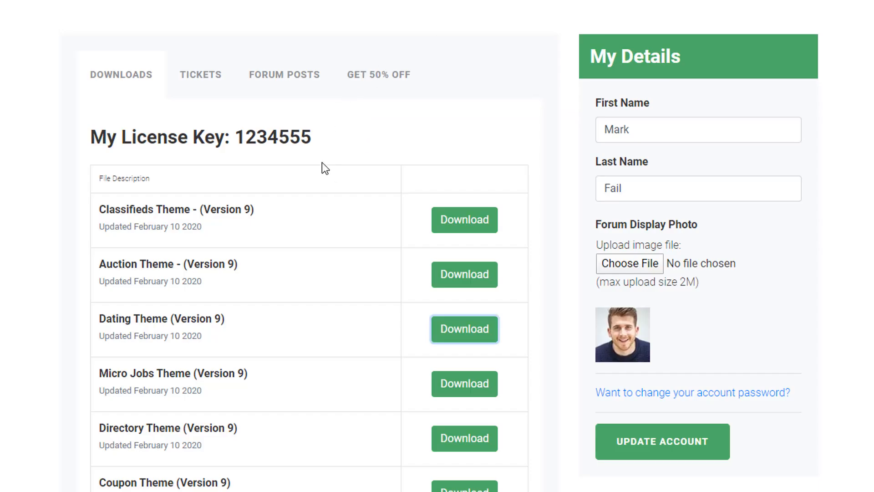
double_click(272, 137)
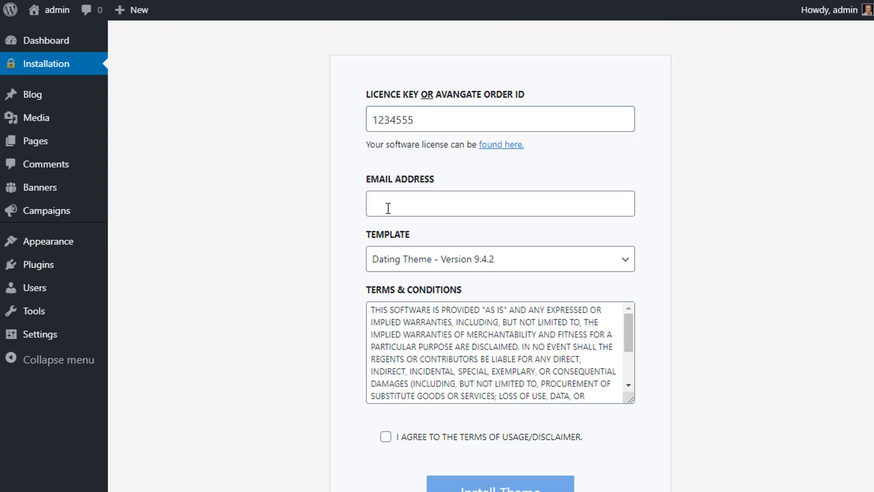
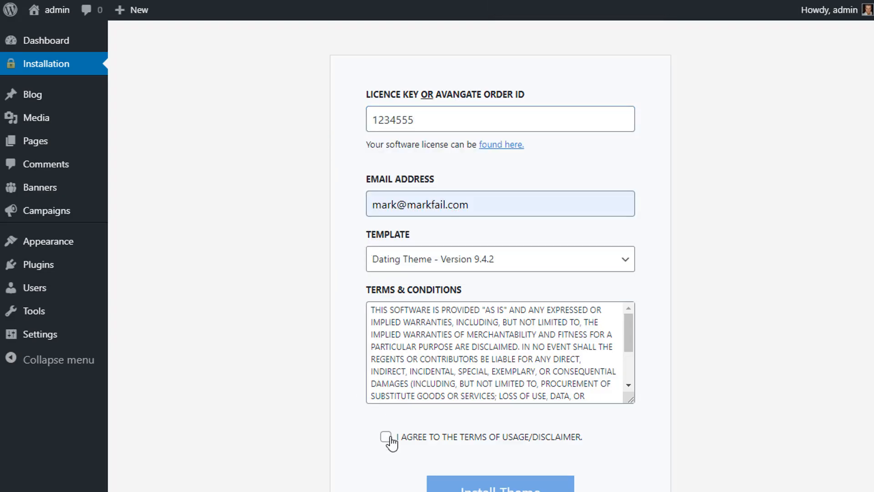
click(386, 437)
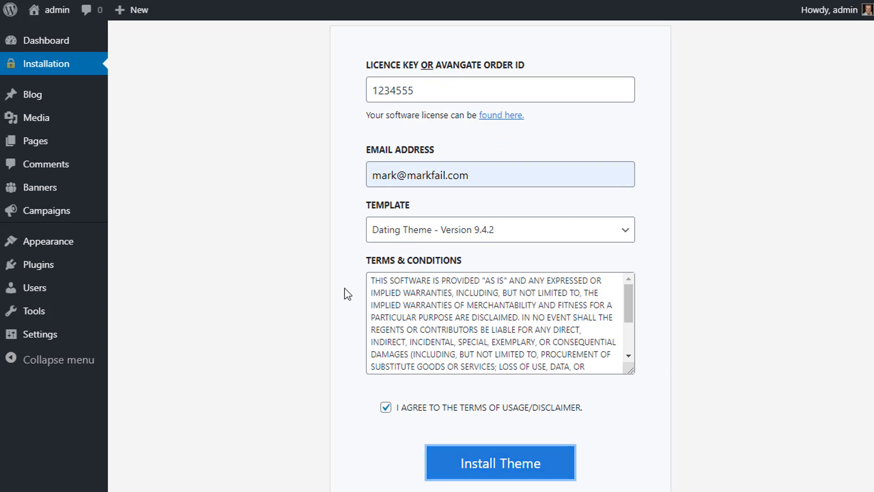
click(500, 462)
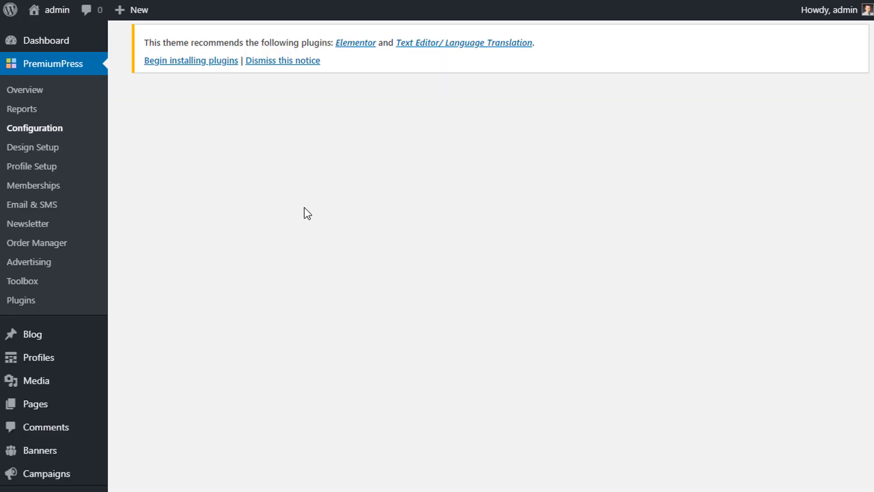
Visit the site front end and scroll the Dating Theme homepage's featured members.
click(34, 128)
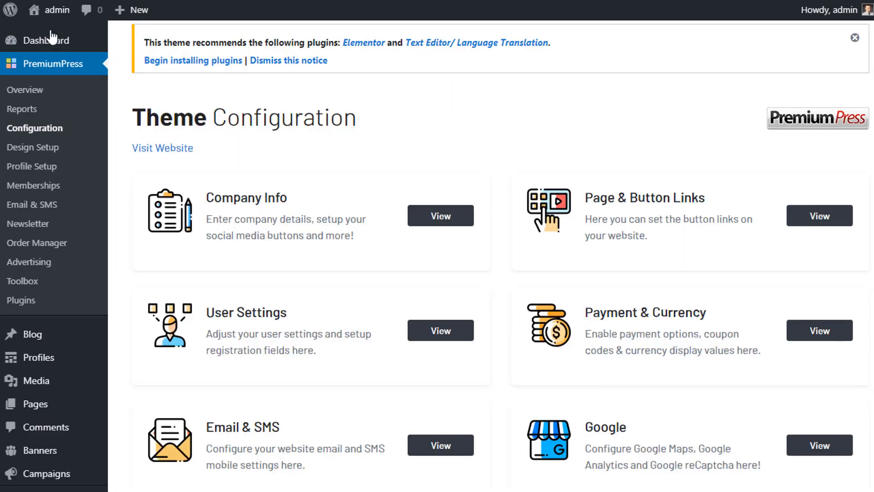
click(24, 90)
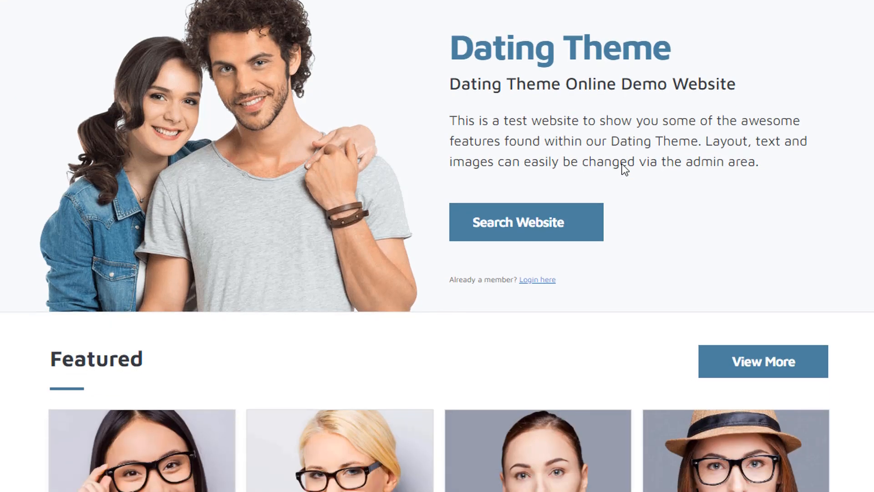
scroll(down, 3)
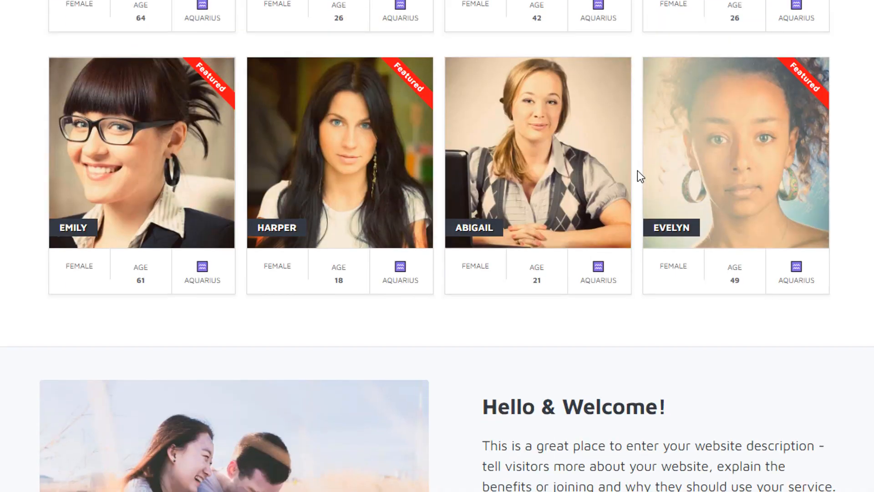
scroll(up, 3)
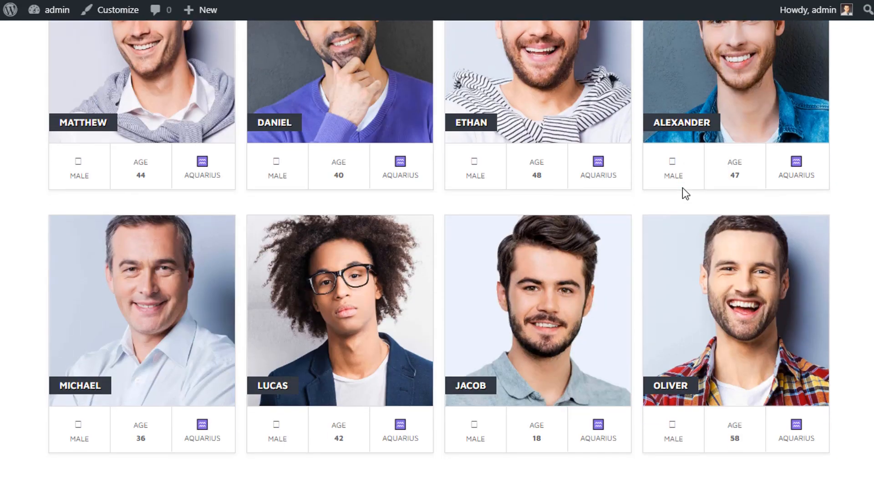
scroll(up, 3)
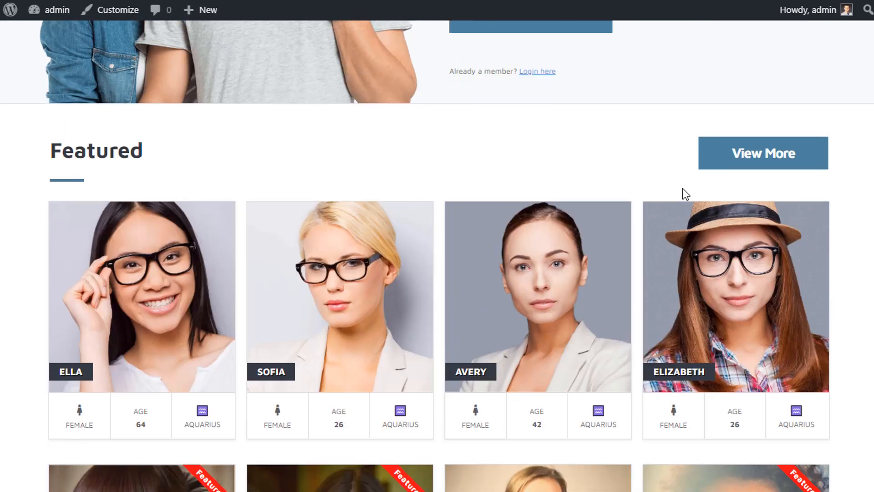
scroll(up, 3)
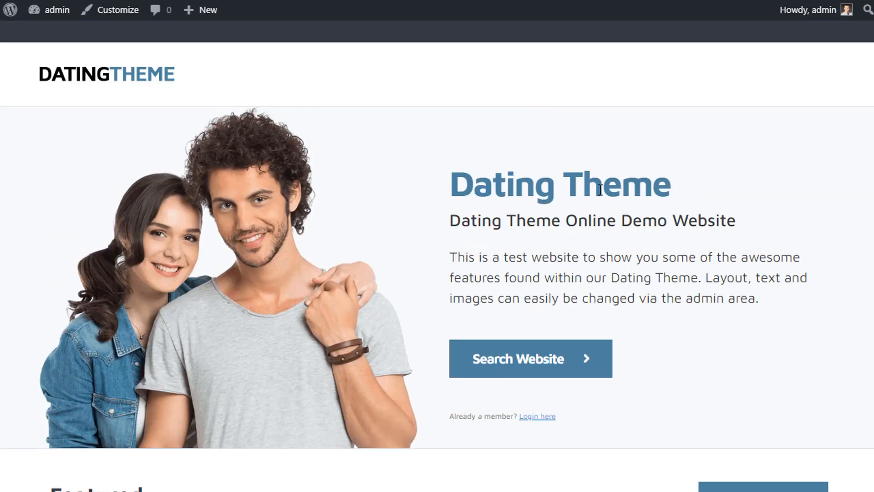
mouse_move(519, 167)
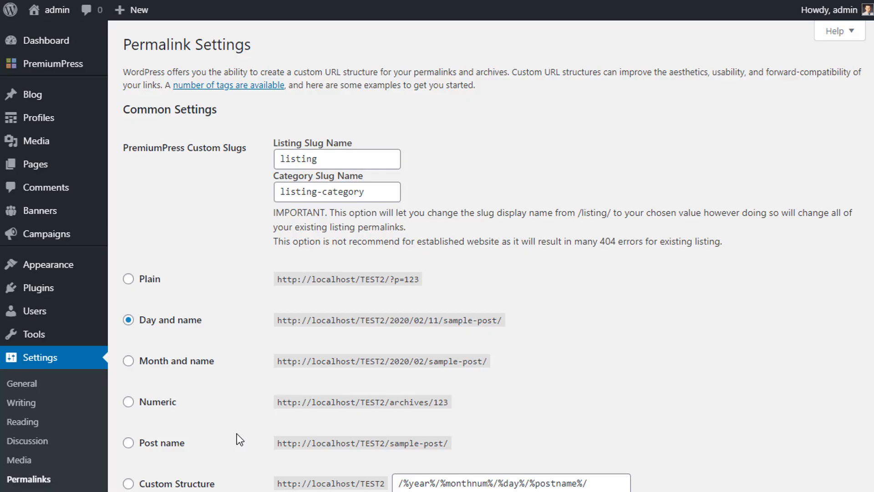
Switch the permalink structure to Post name and head to Appearance > Menus.
scroll(down, 3)
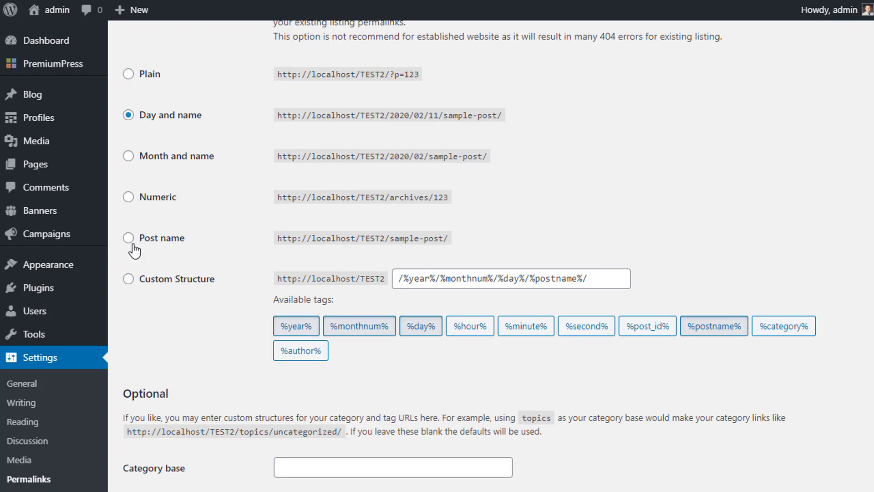
click(128, 238)
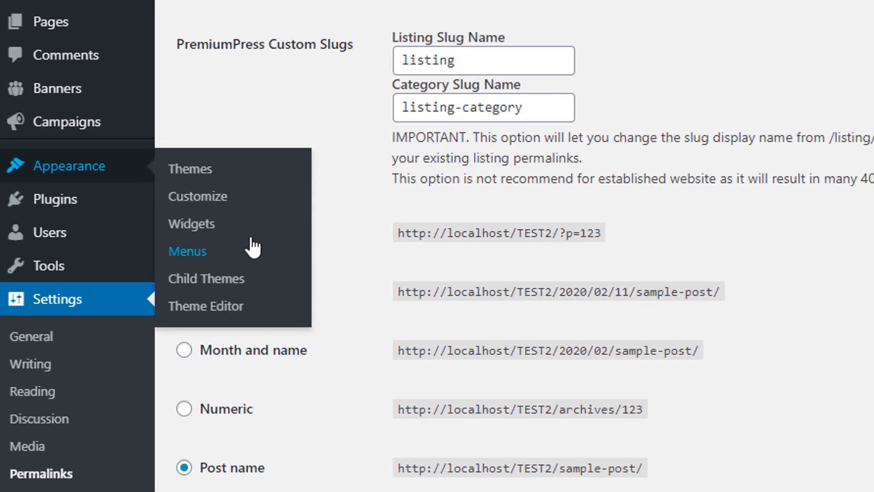
click(187, 251)
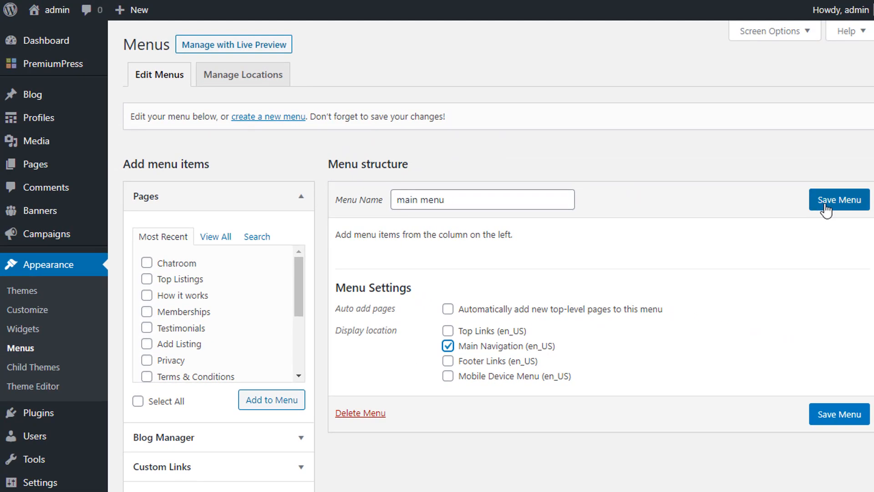
Save 'main menu' to Main Navigation, then test the site's new Home, About Us, Blog, Contact header links.
click(839, 199)
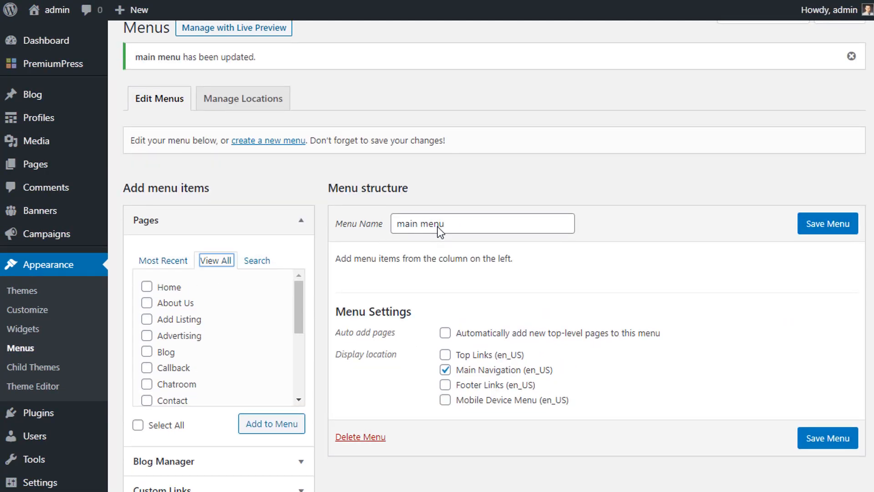
click(146, 286)
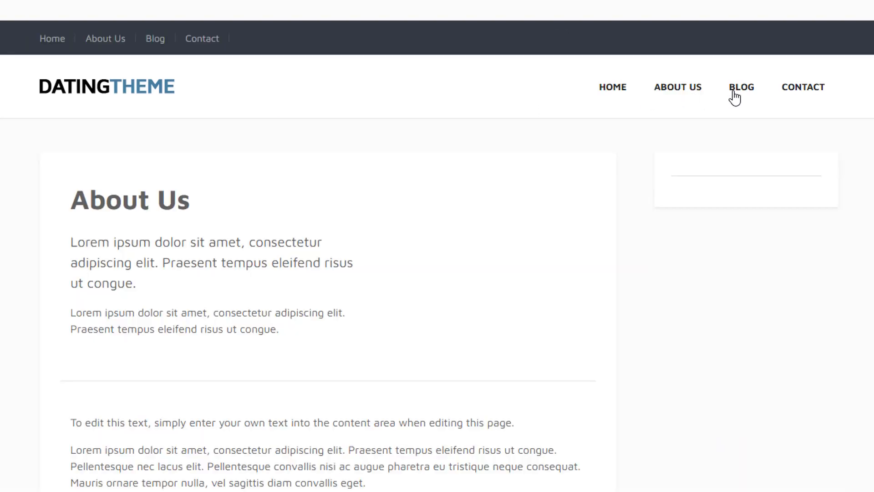
click(612, 87)
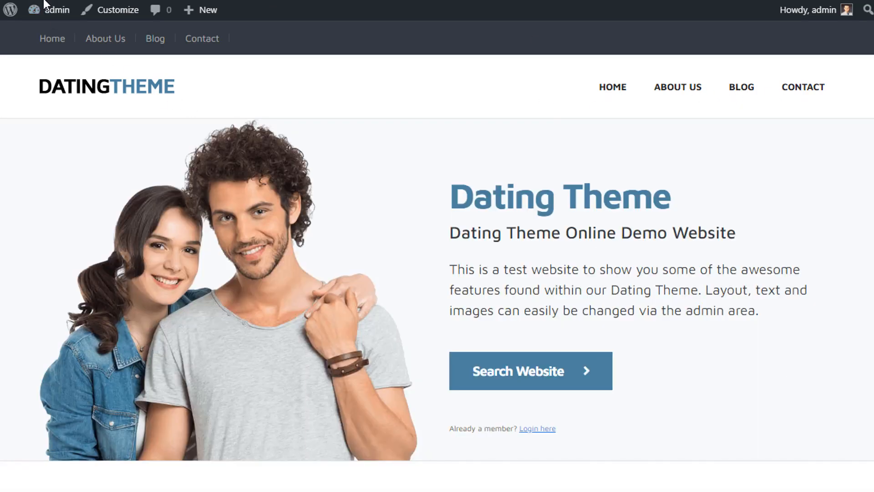
click(55, 10)
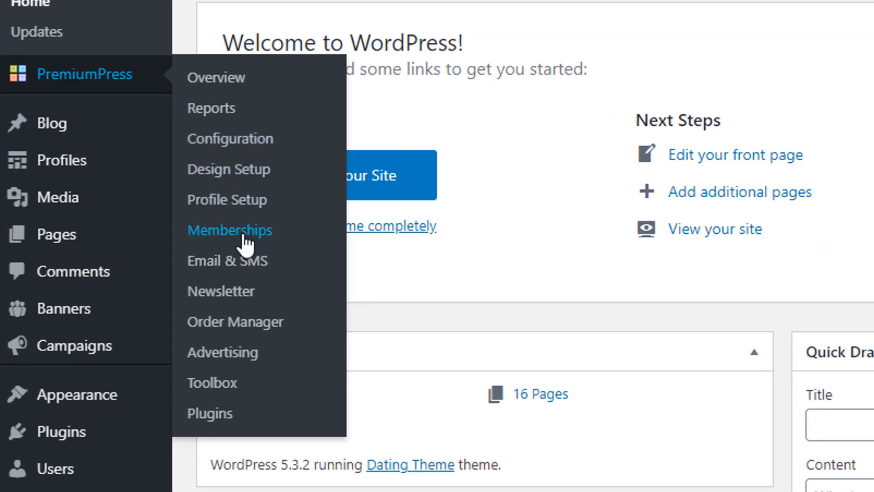
Review the Free Membership package's price and website-access toggles on Membership Packages, then collapse it.
click(229, 229)
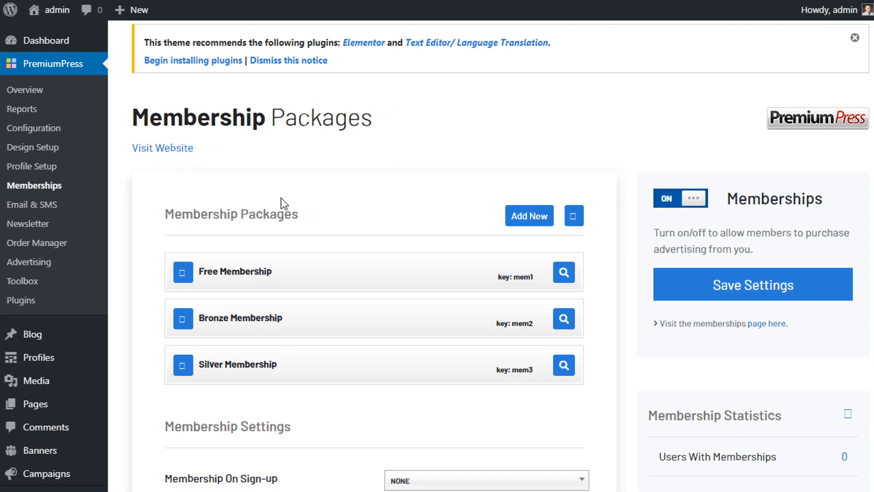
click(854, 38)
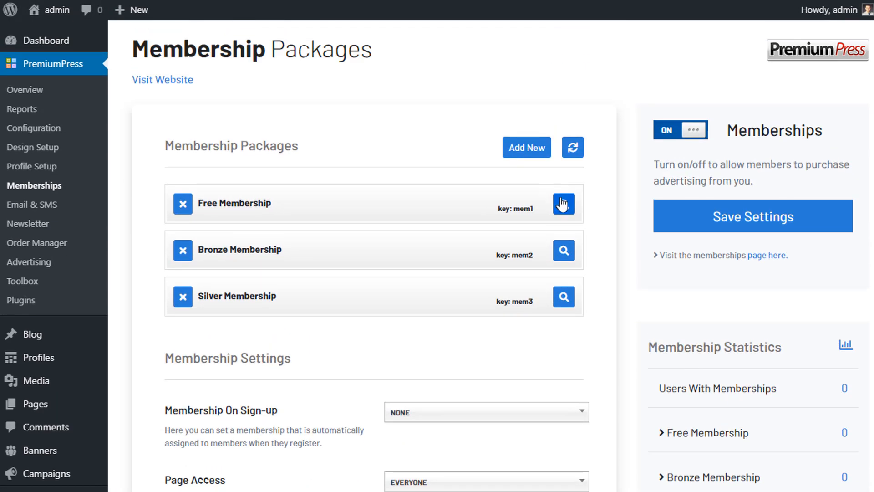
click(563, 203)
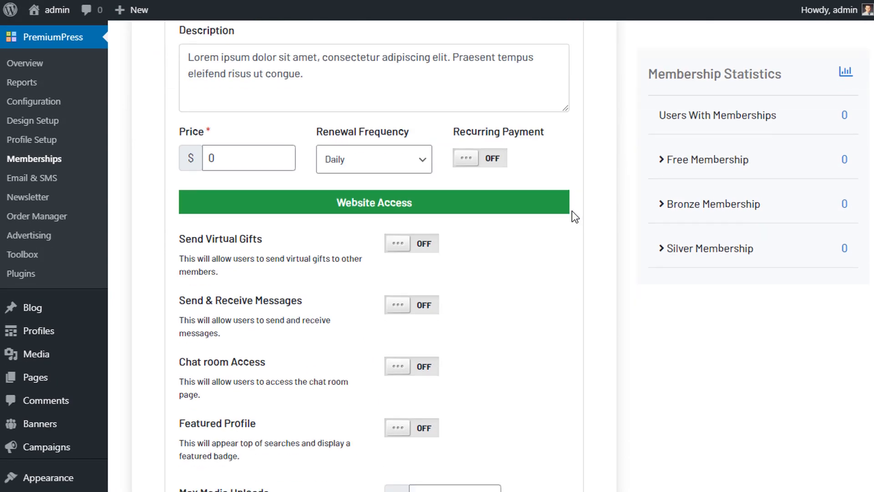
scroll(up, 3)
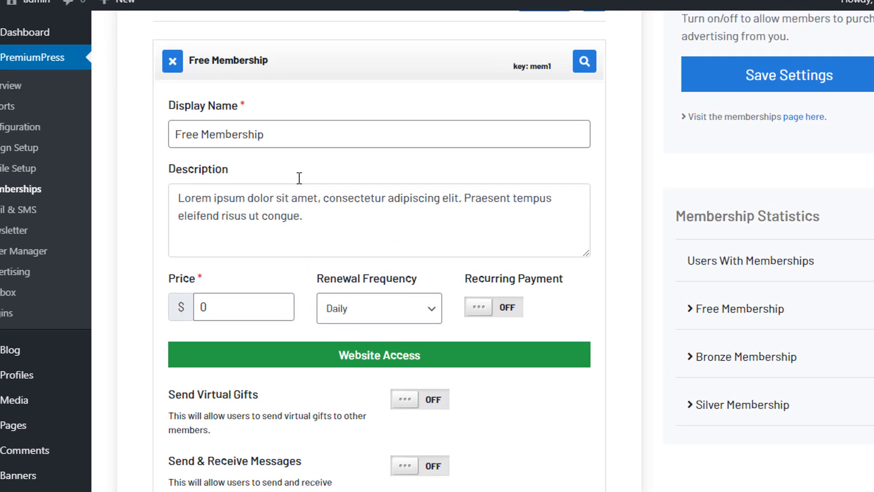
scroll(down, 3)
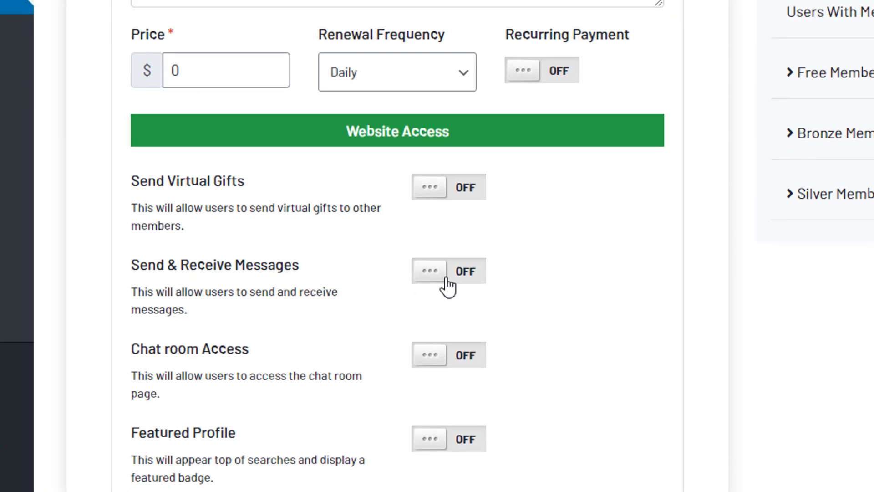
mouse_move(473, 290)
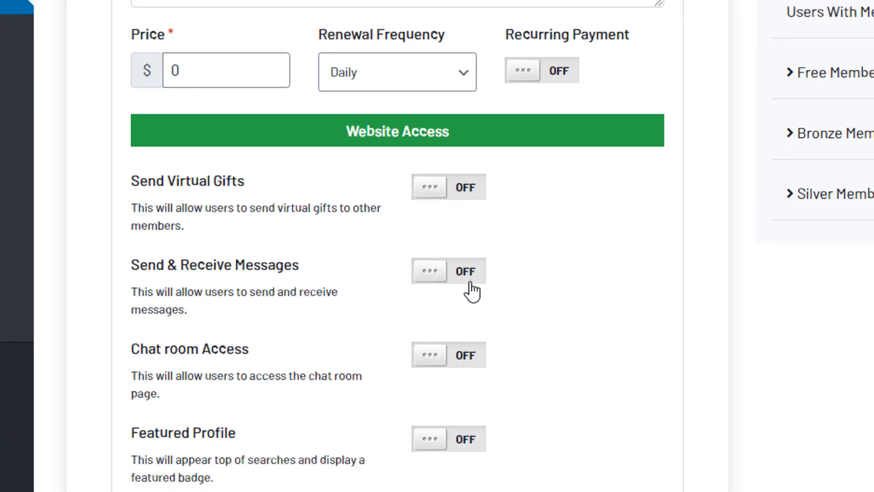
mouse_move(471, 370)
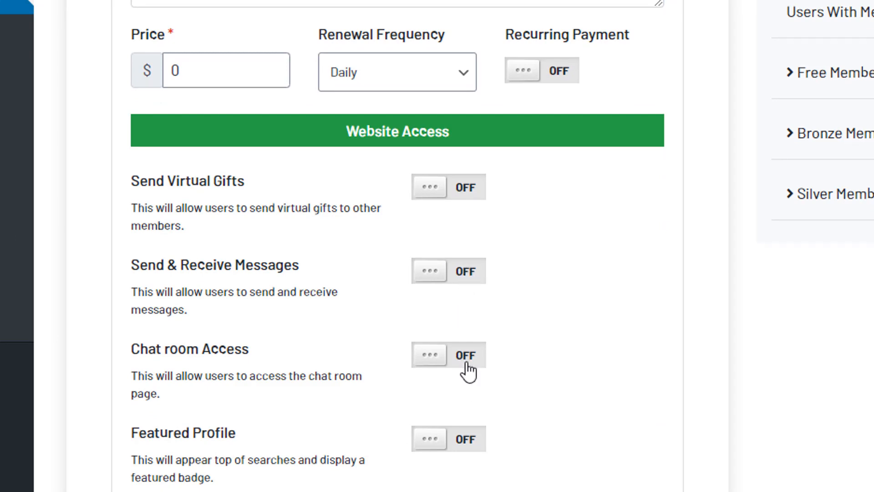
scroll(up, 3)
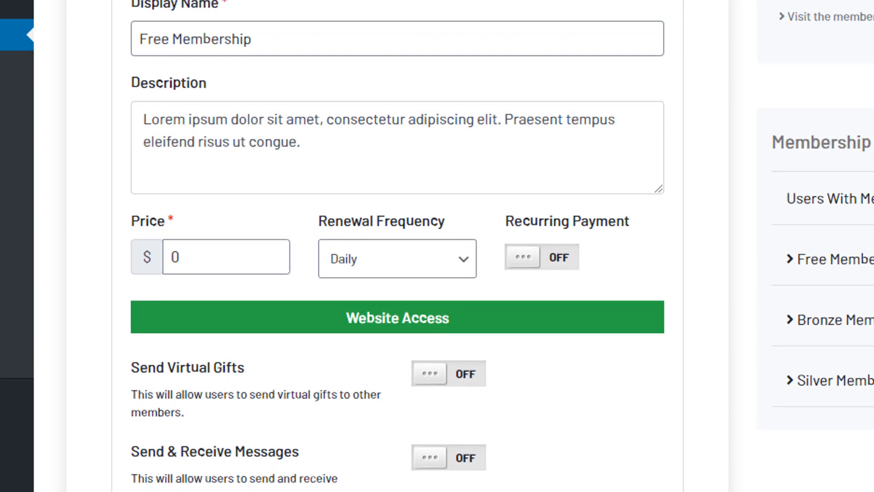
scroll(up, 3)
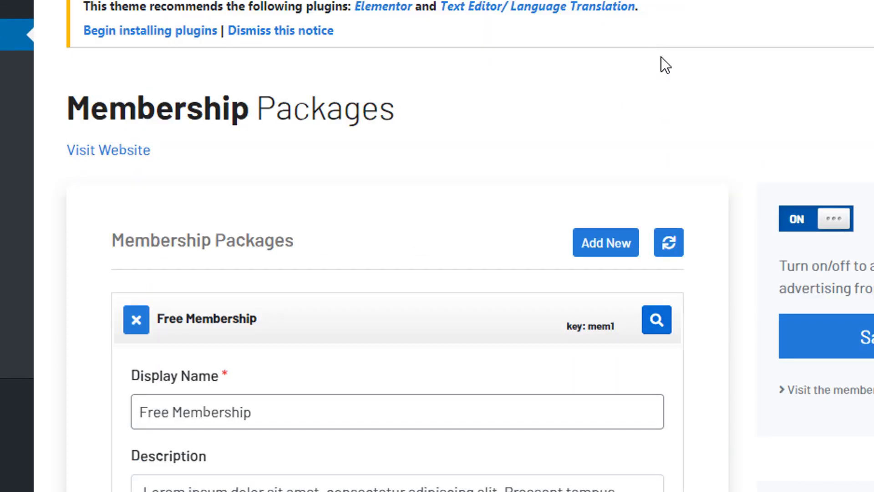
click(137, 320)
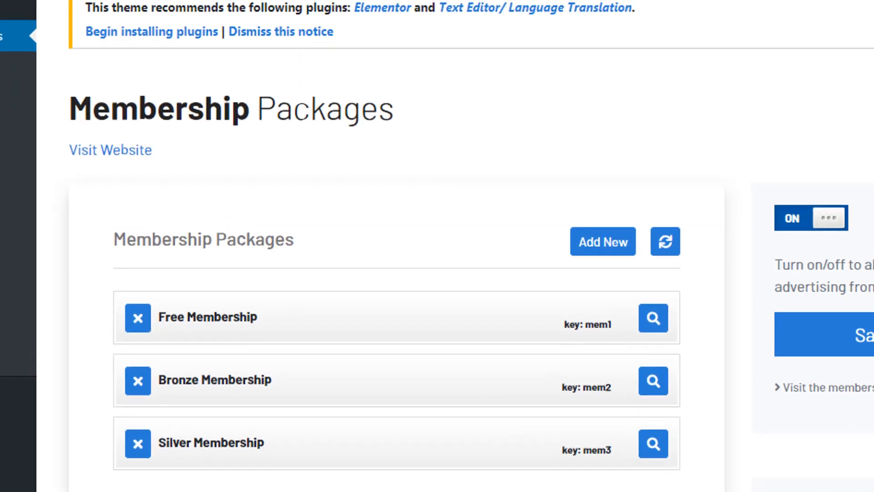
Browse the PremiumPress Profile Setup and Email & SMS settings pages.
click(32, 140)
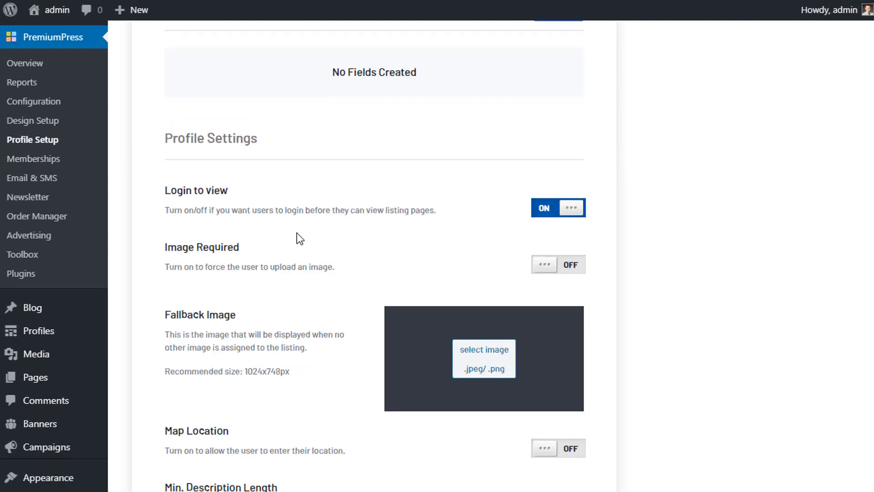
scroll(down, 3)
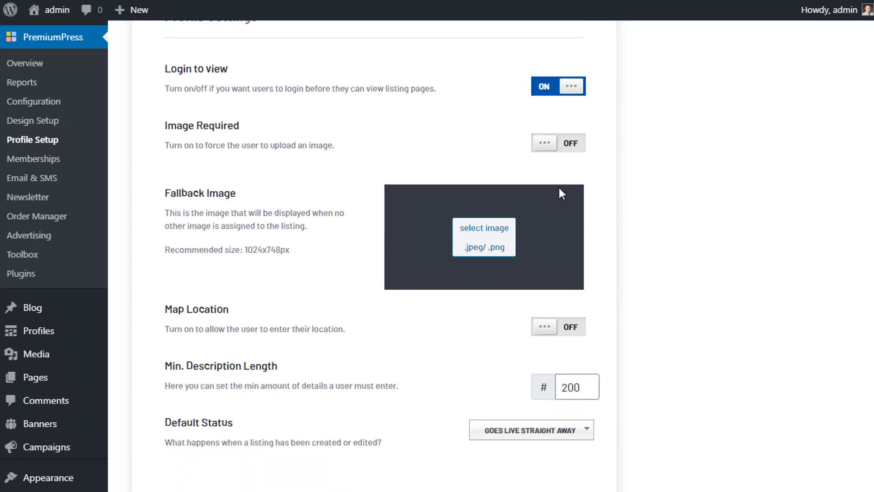
scroll(up, 3)
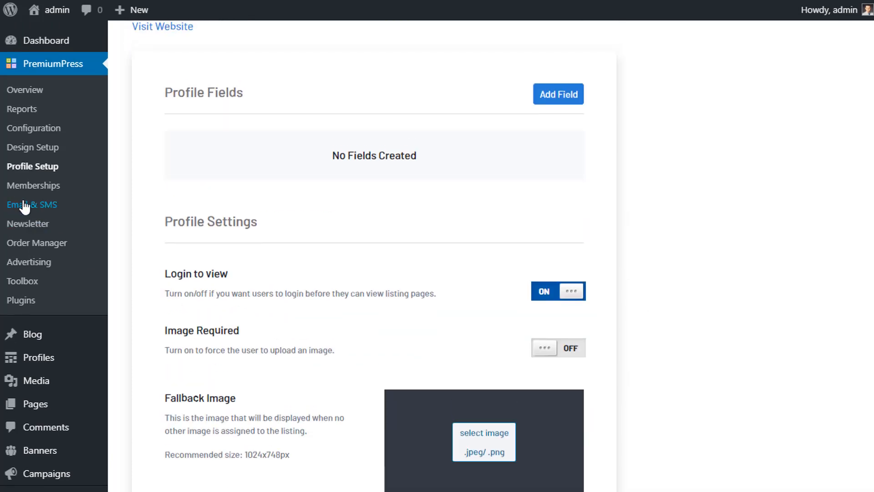
click(32, 204)
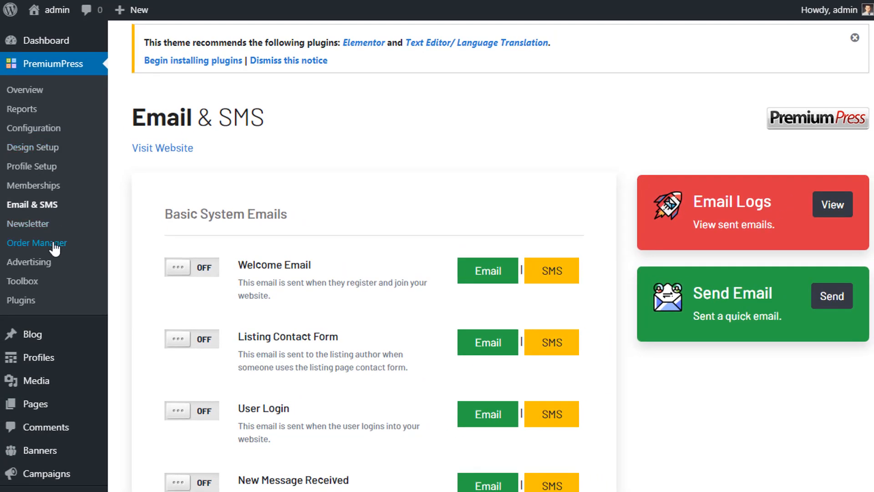
View Design Setup and collapse its Search design section.
click(32, 147)
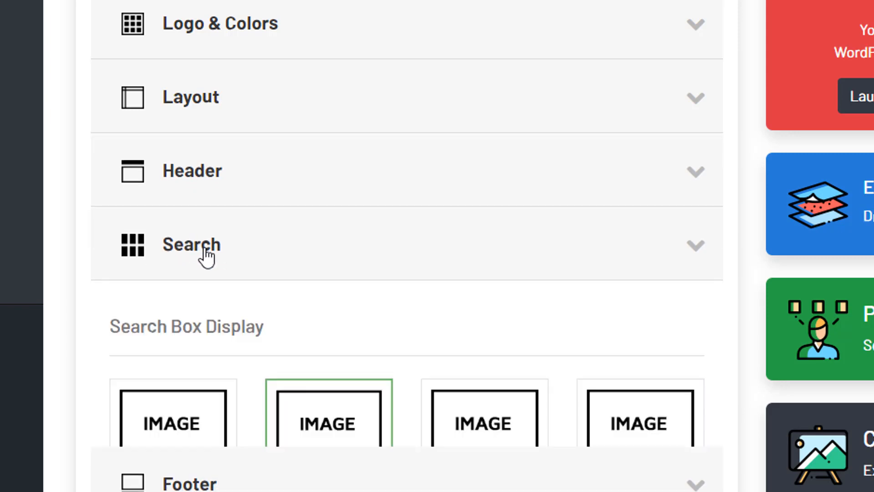
click(192, 244)
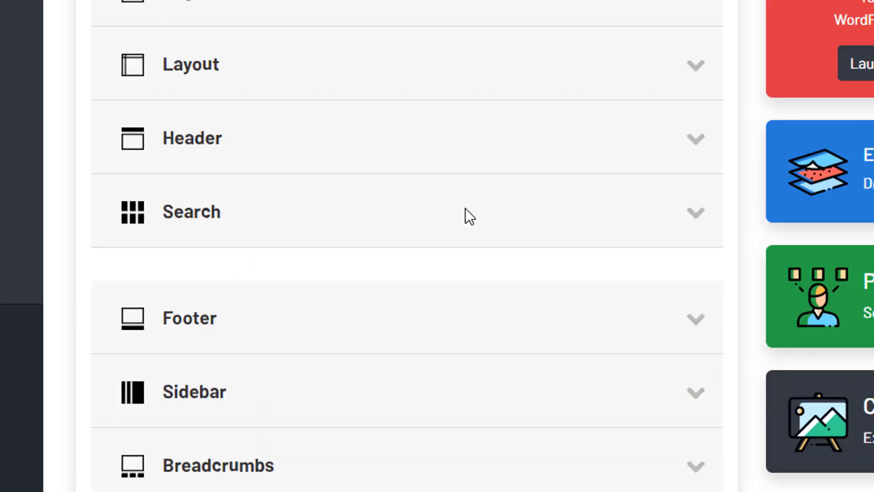
scroll(up, 3)
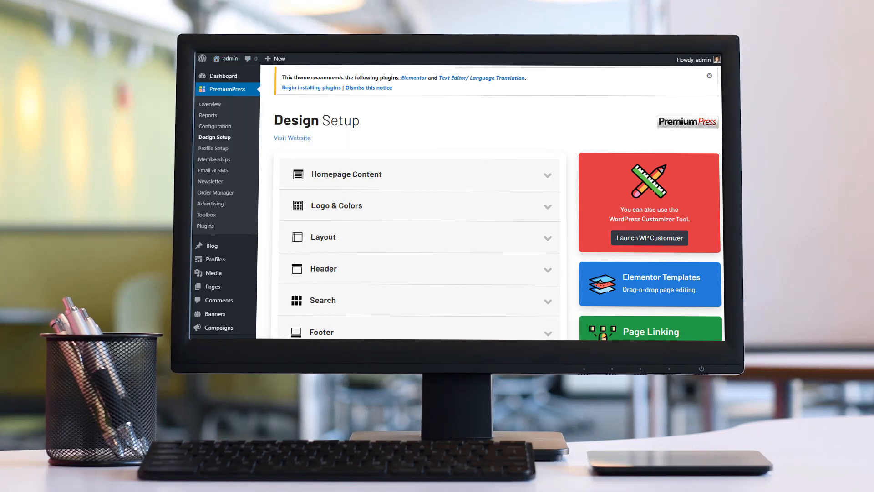
click(292, 137)
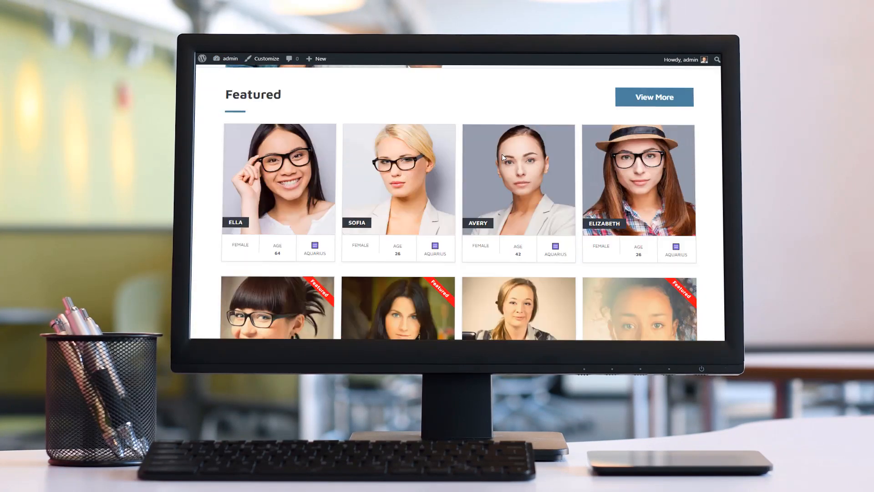
click(518, 179)
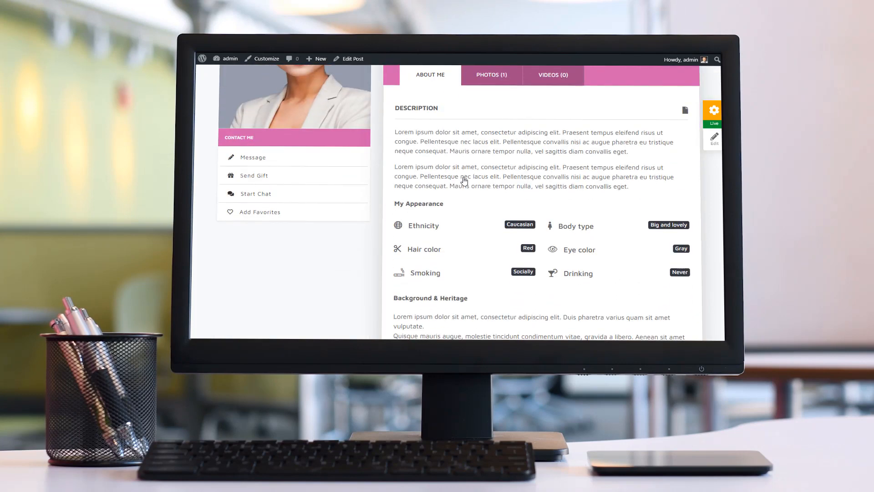
scroll(up, 3)
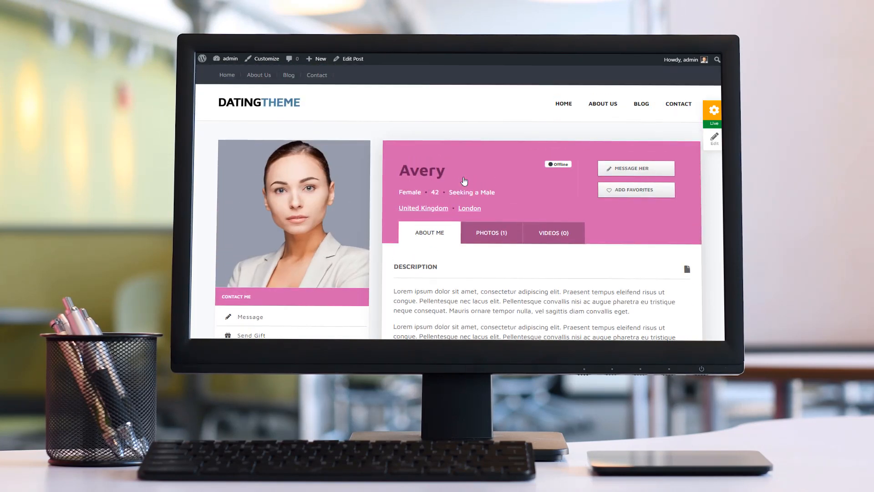